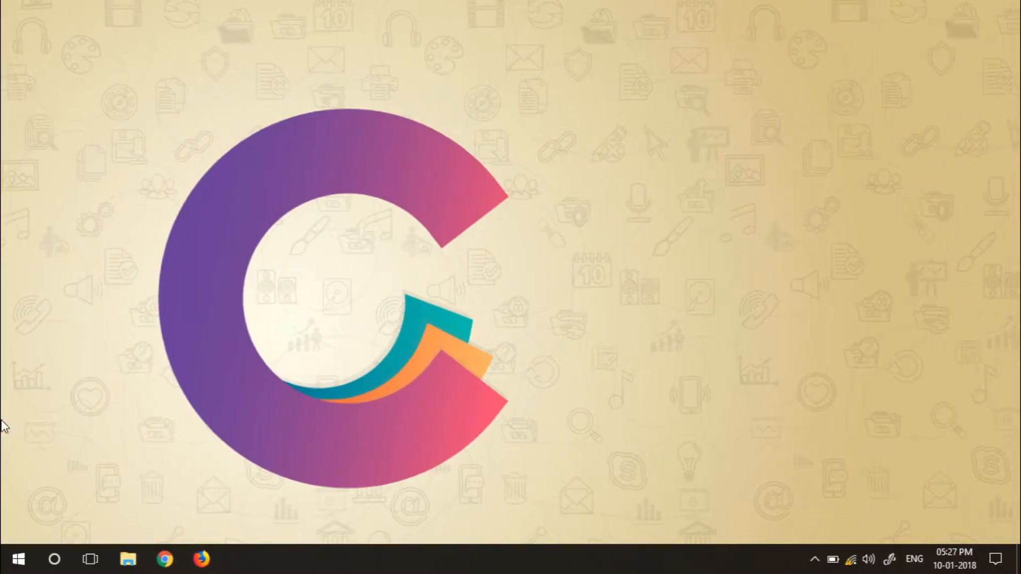
Launch Command Prompt from the Start menu's Windows System group, then close it
left_click(18, 559)
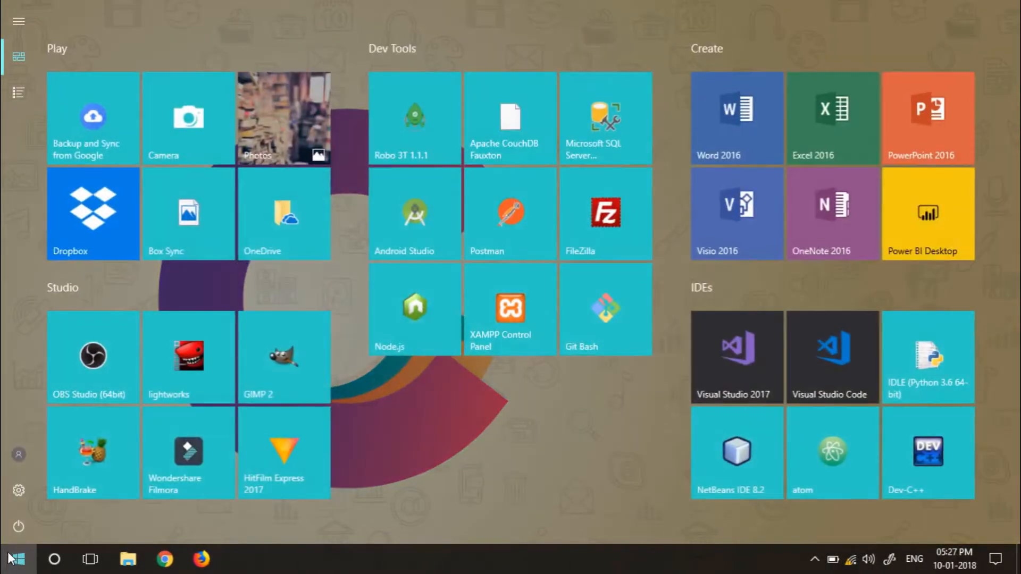
left_click(18, 92)
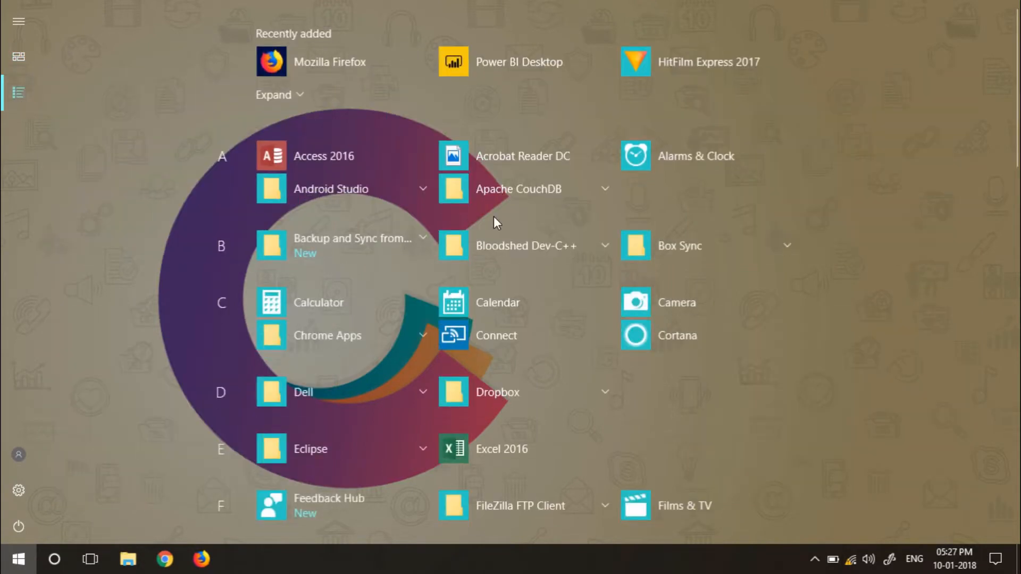
scroll("down", 3)
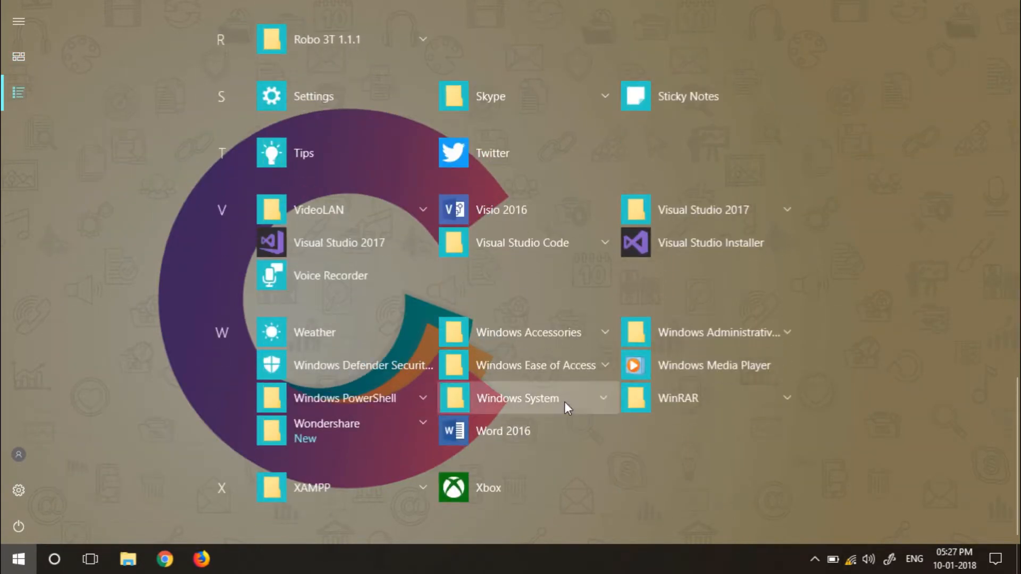
left_click(518, 398)
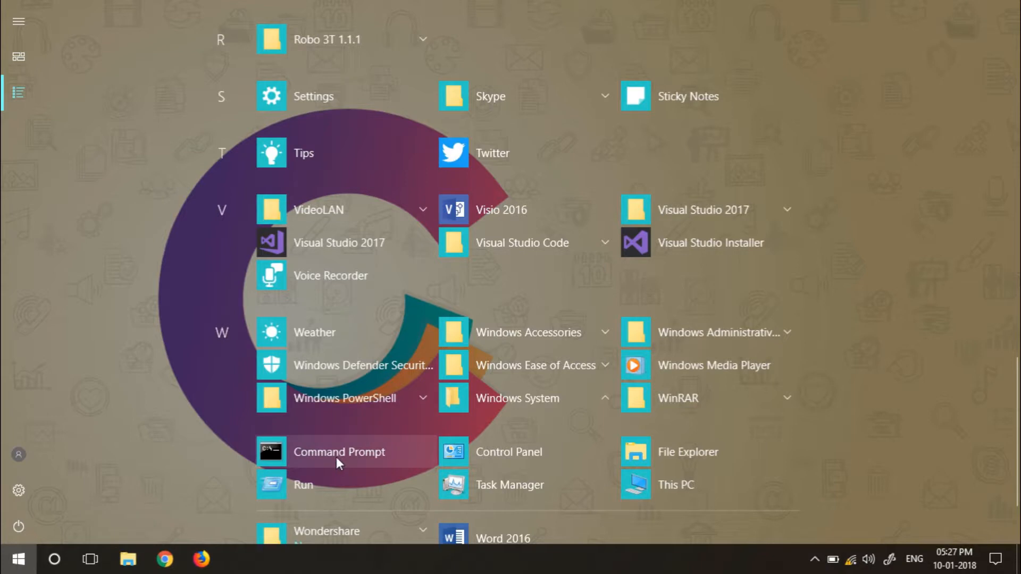
mouse_move(340, 457)
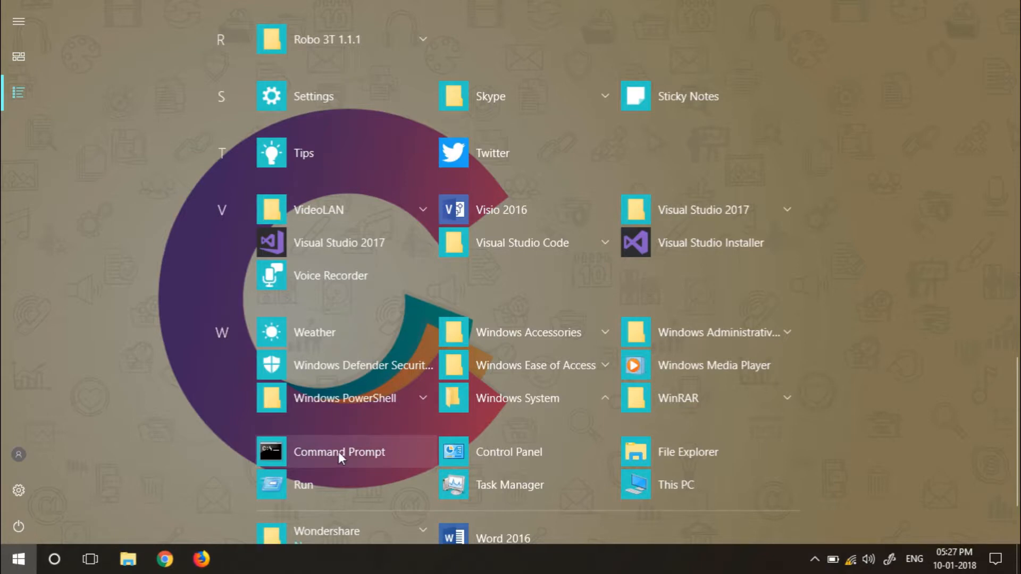
left_click(338, 452)
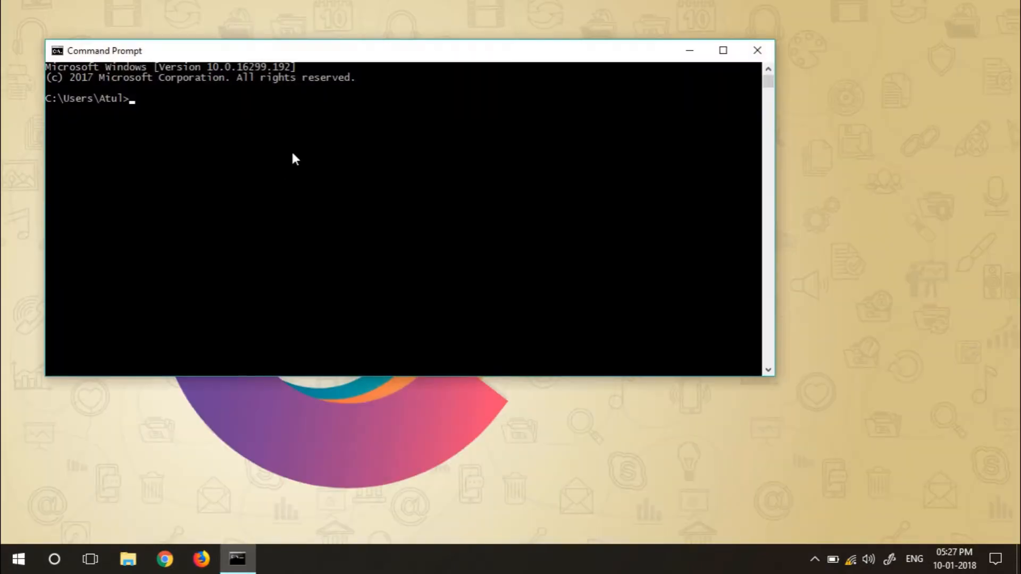
mouse_move(757, 51)
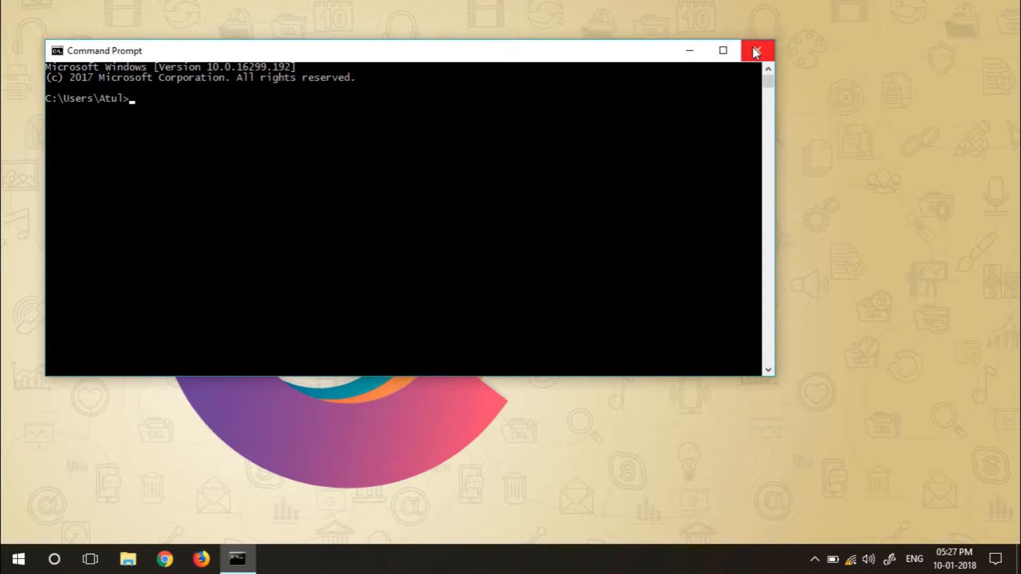
left_click_drag(391, 51, 472, 59)
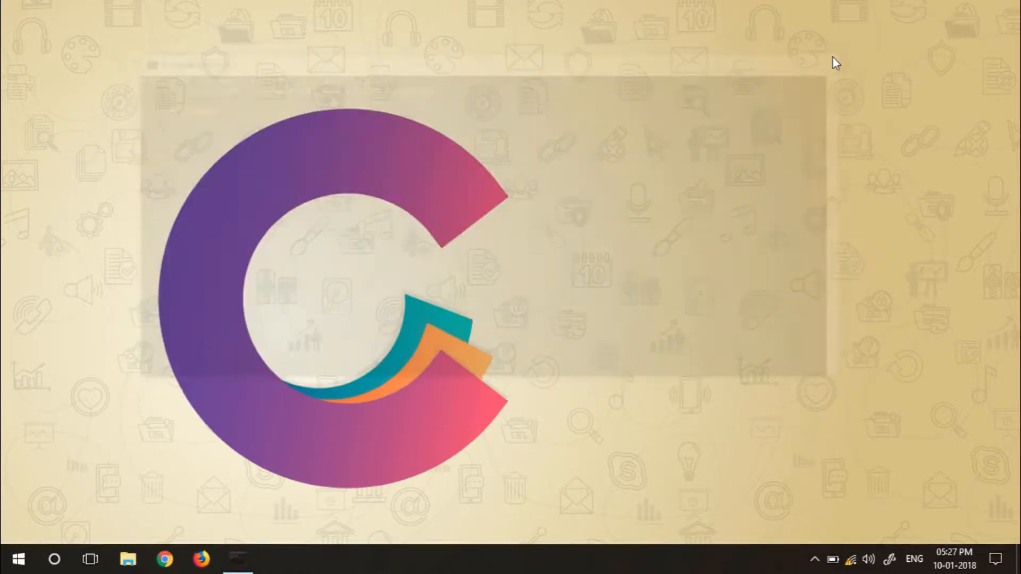
Launch a new Command Prompt via the Run dialog with cmd and focus it
key("Win+r")
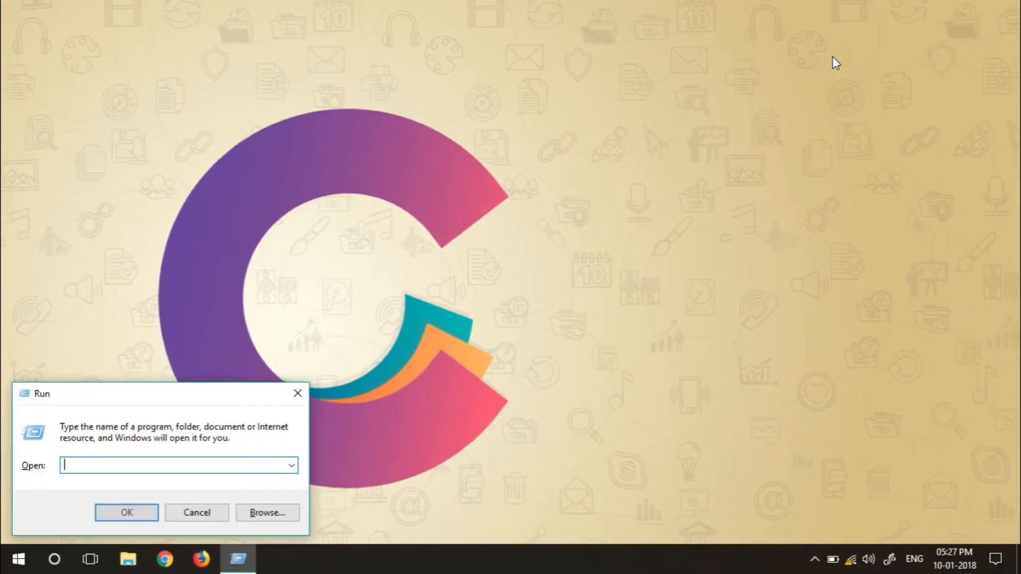
type("cmd")
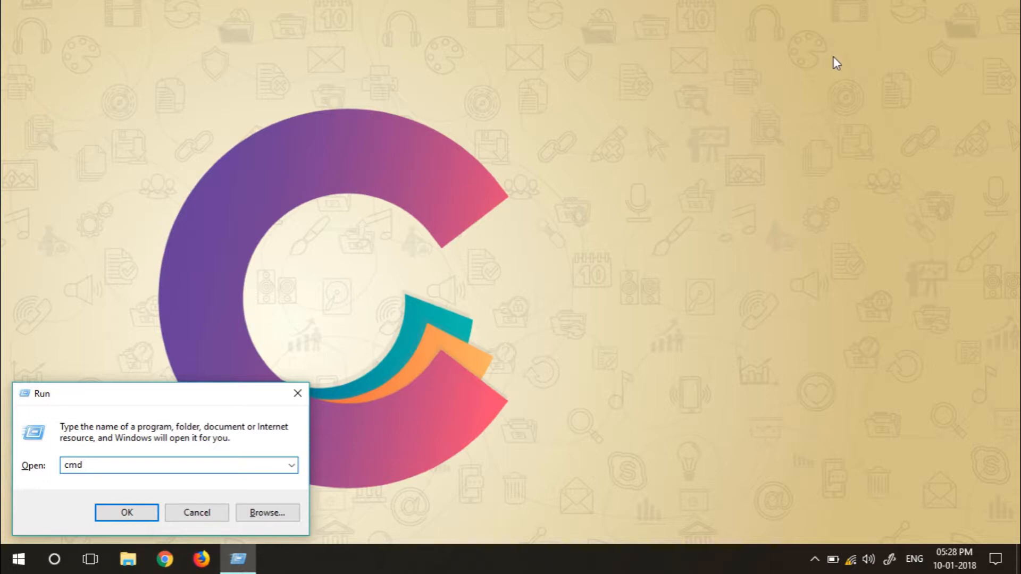
left_click(179, 464)
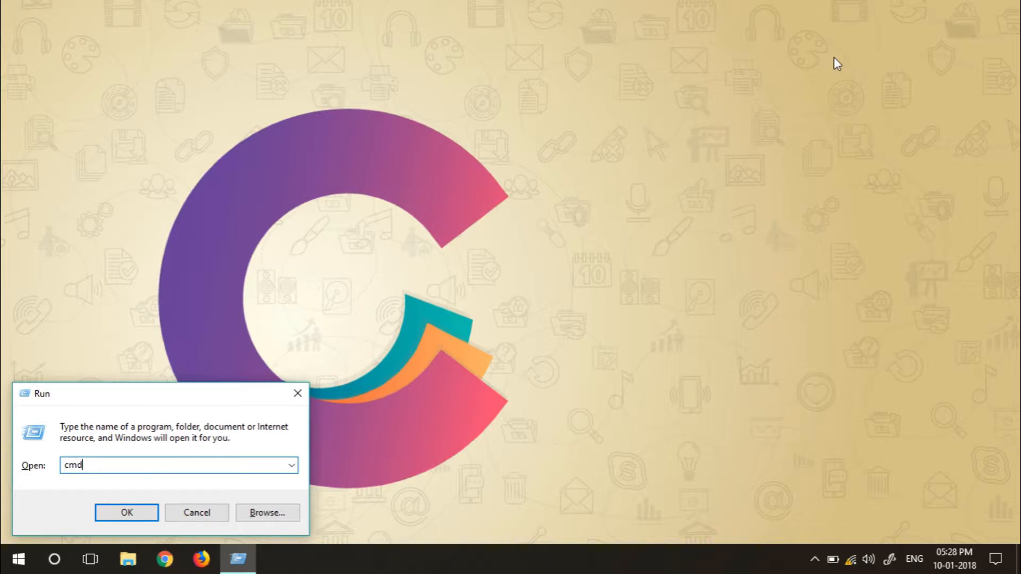
left_click(126, 513)
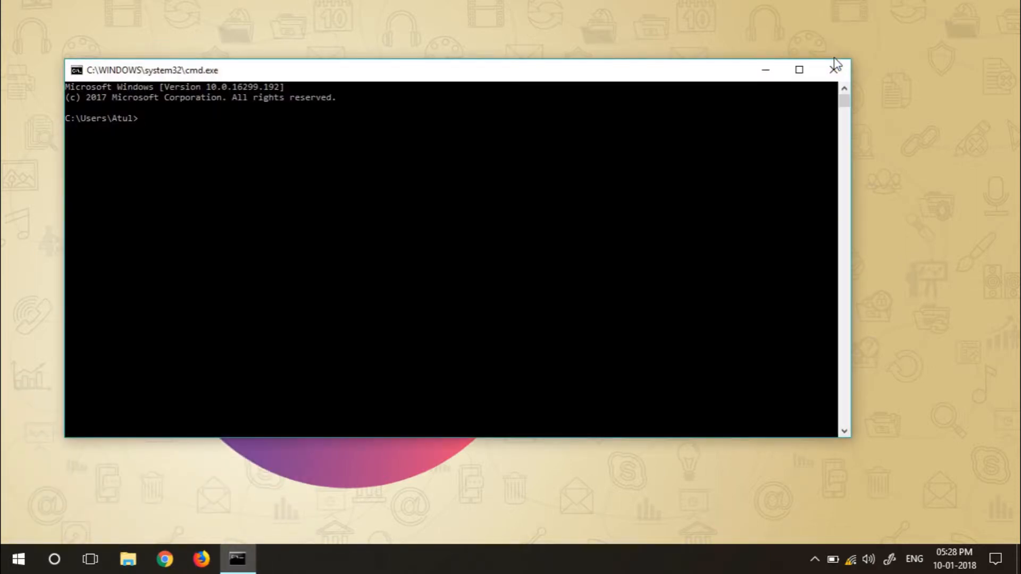
left_click(836, 70)
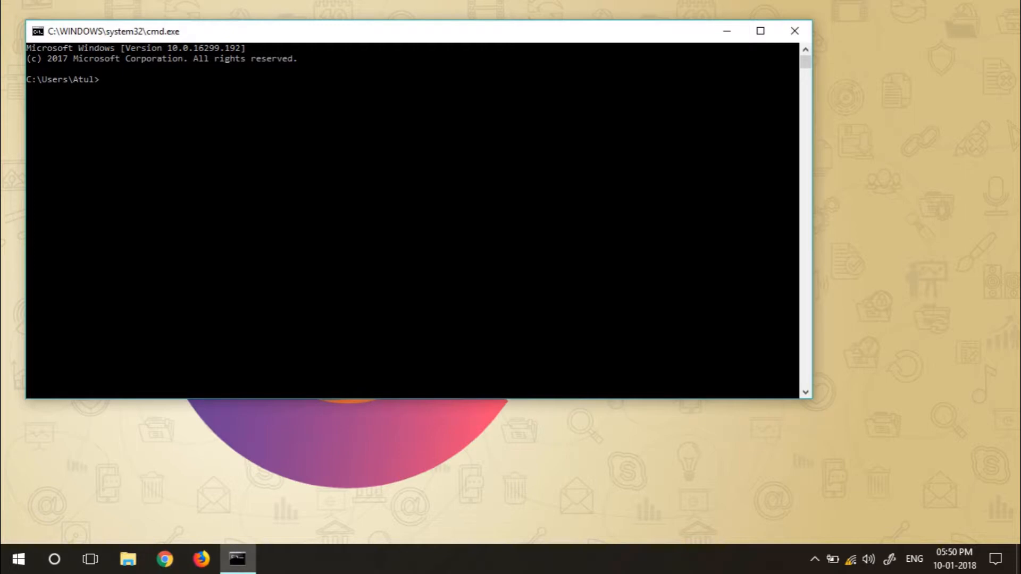
Run systeminfo and scroll through the OS, memory, hotfix and network card report
type("systemin")
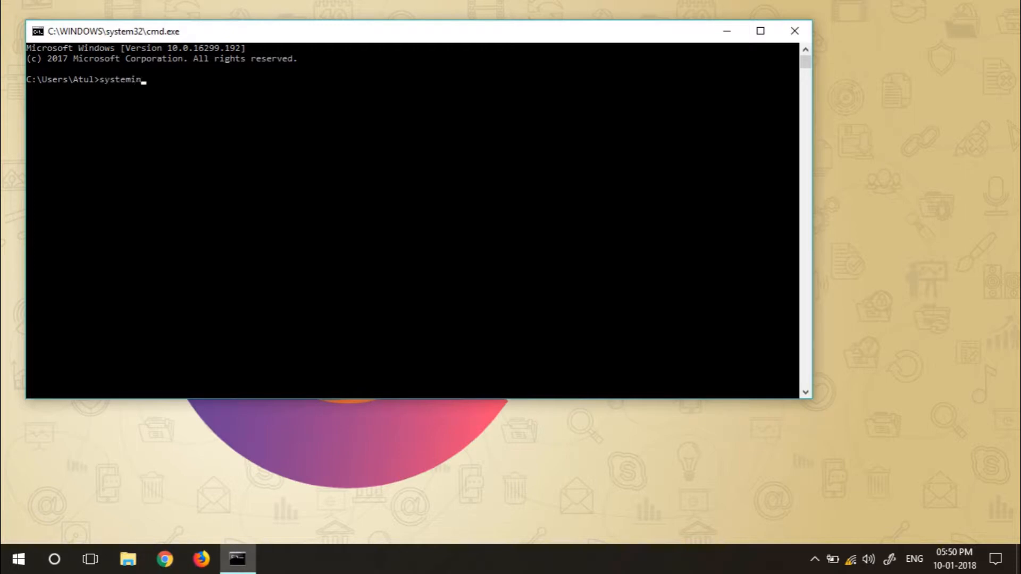
type("fo")
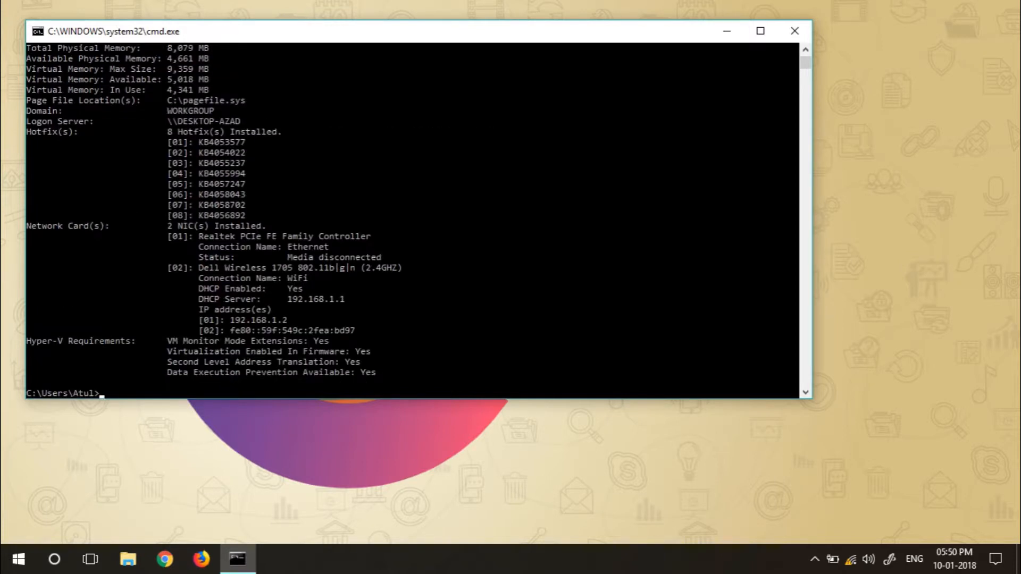
scroll("up", 3)
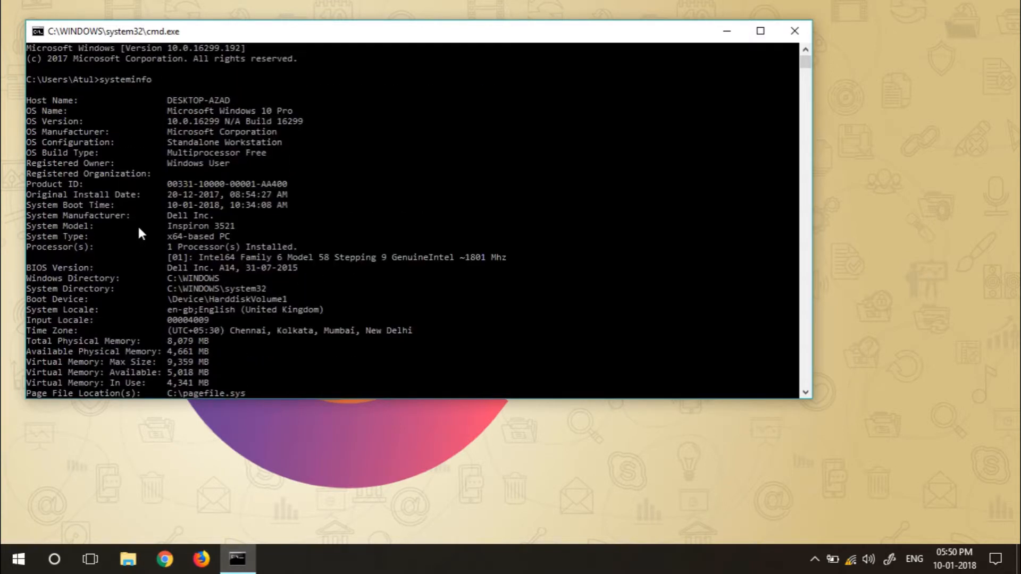
mouse_move(39, 120)
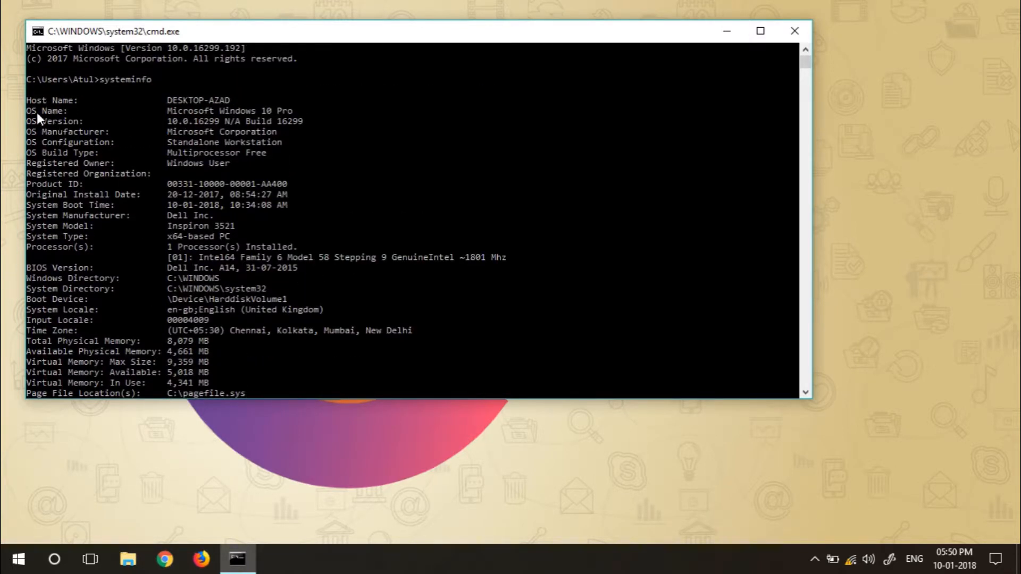
mouse_move(53, 156)
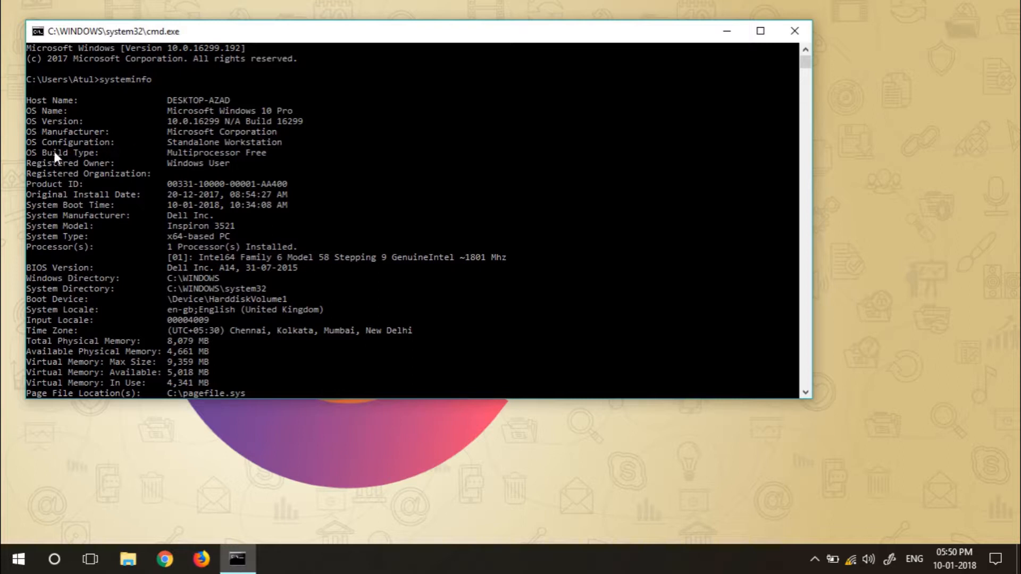
scroll("down", 3)
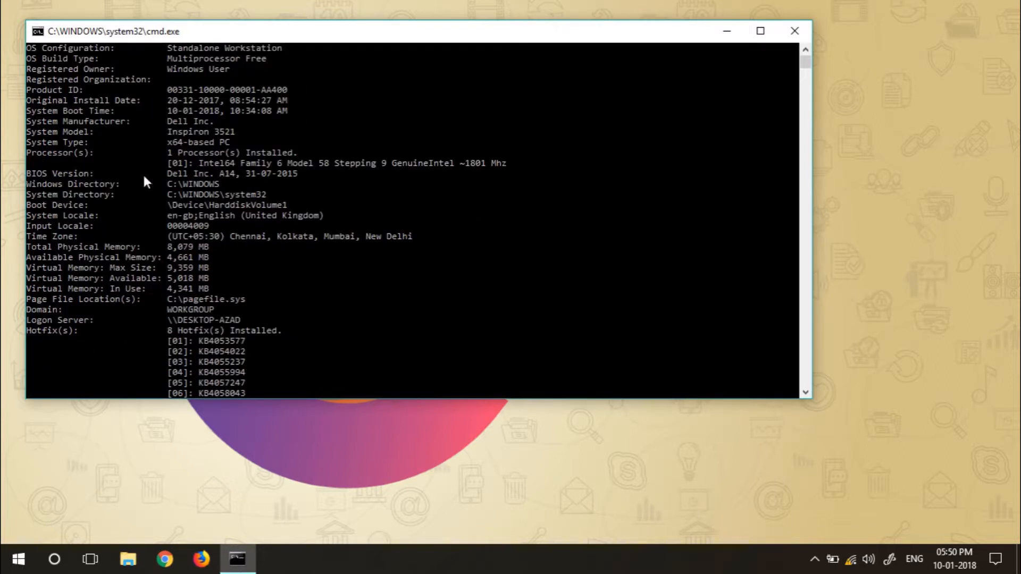
mouse_move(74, 165)
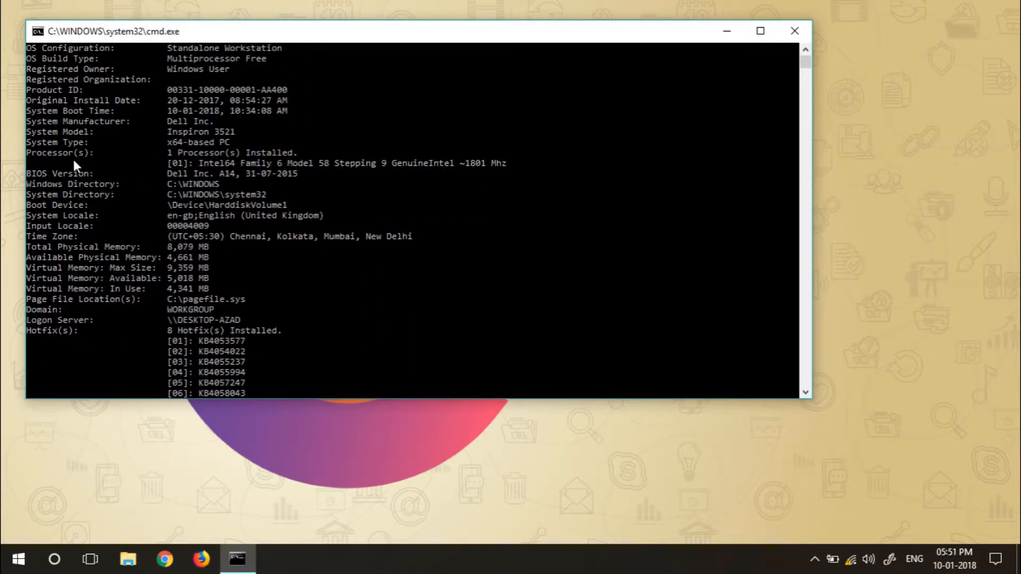
mouse_move(117, 261)
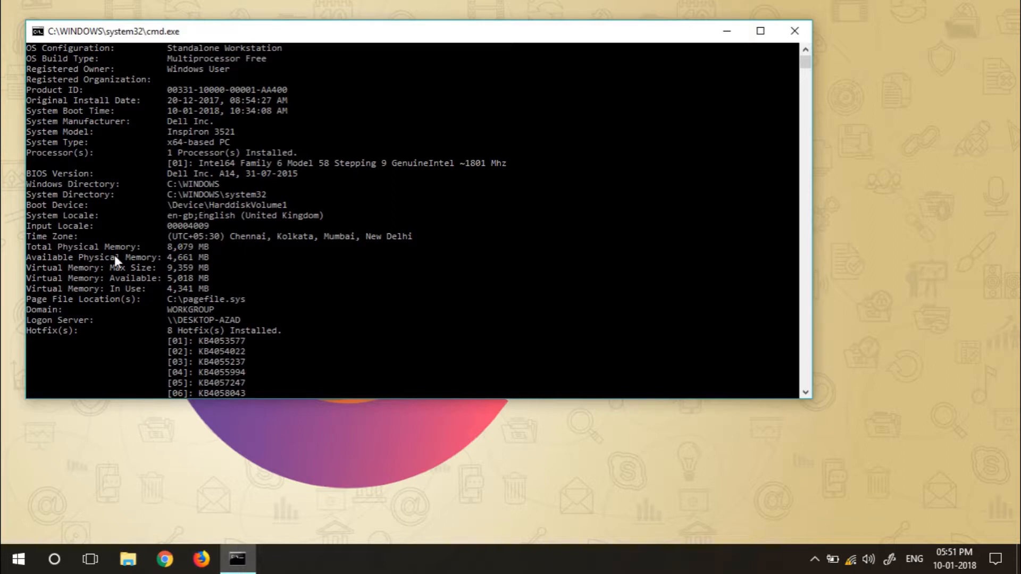
mouse_move(187, 253)
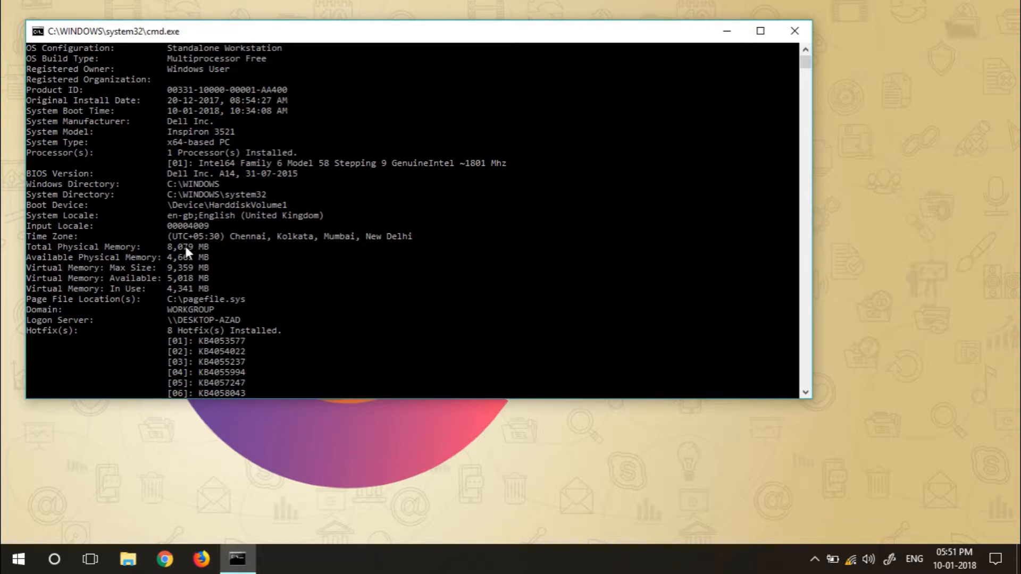
scroll("down", 3)
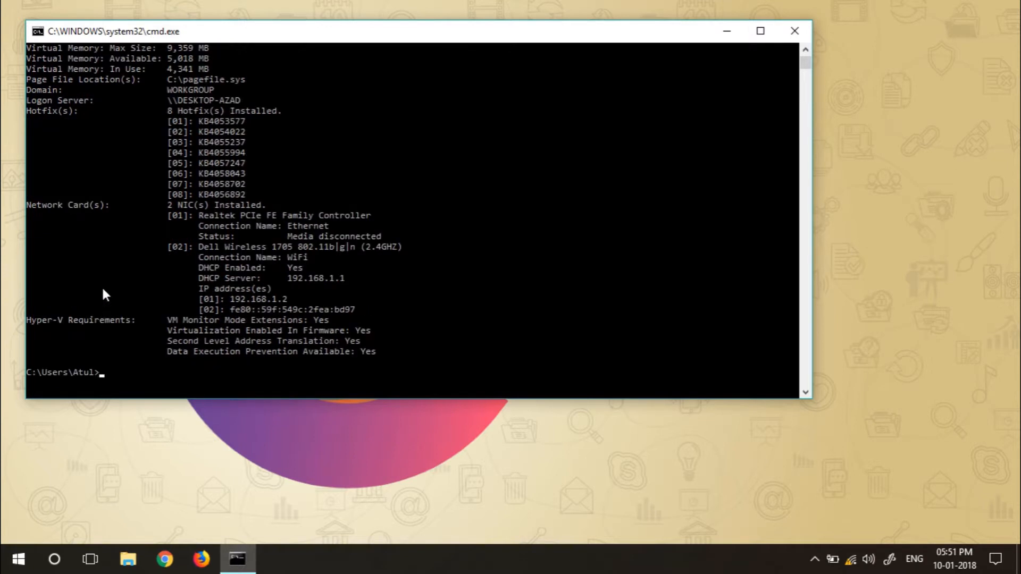
mouse_move(167, 365)
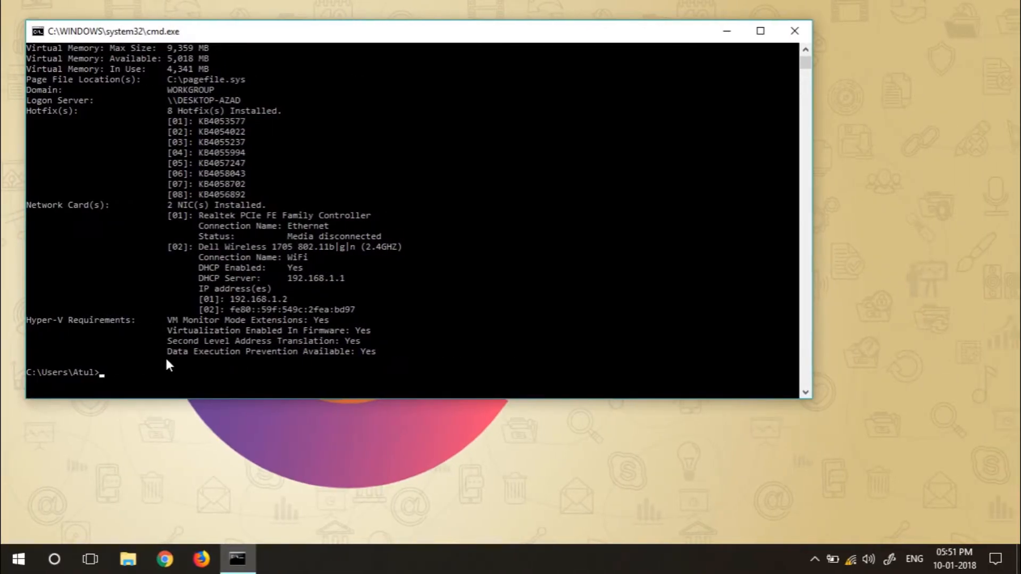
scroll("up", 3)
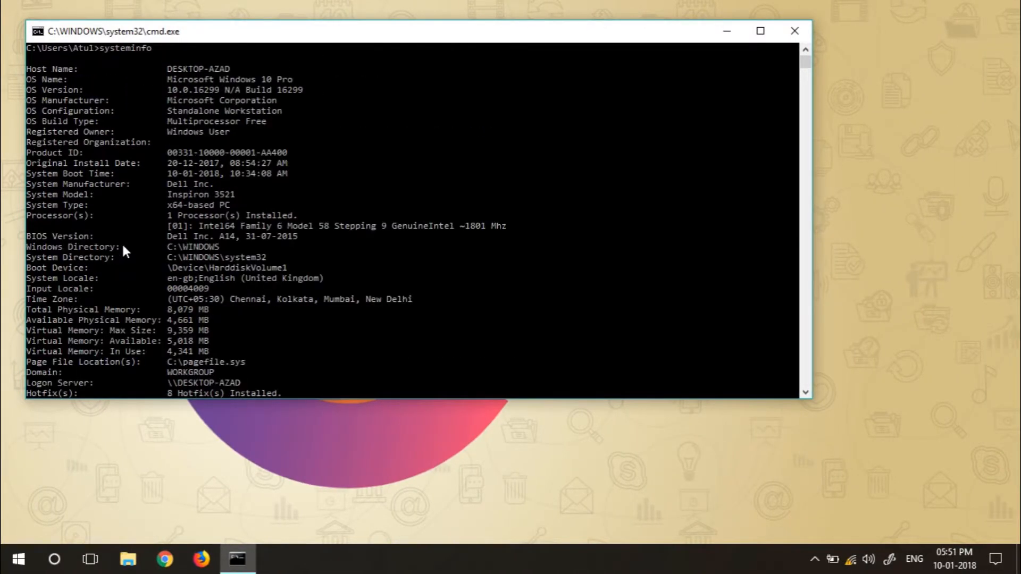
scroll("up", 3)
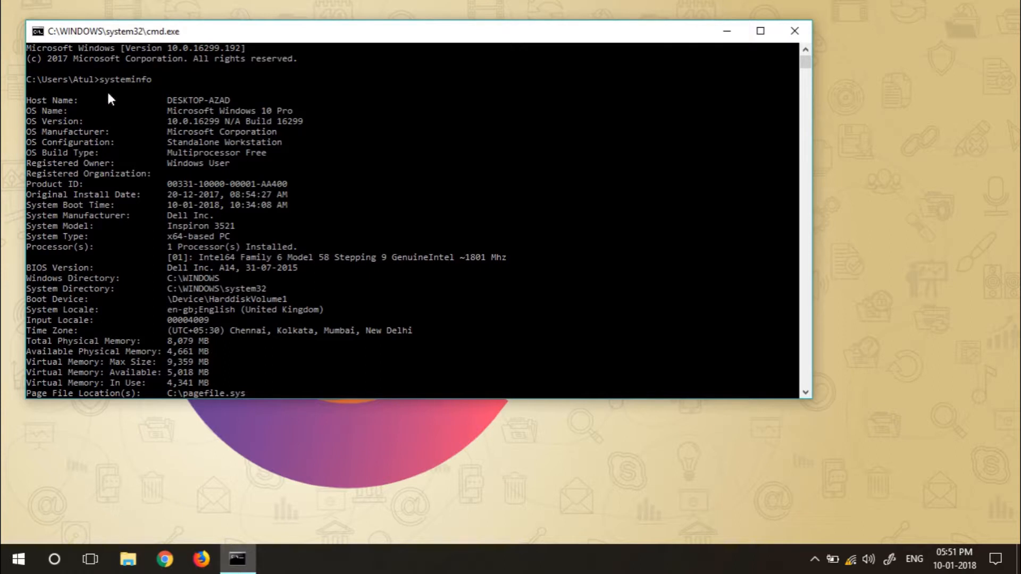
mouse_move(314, 184)
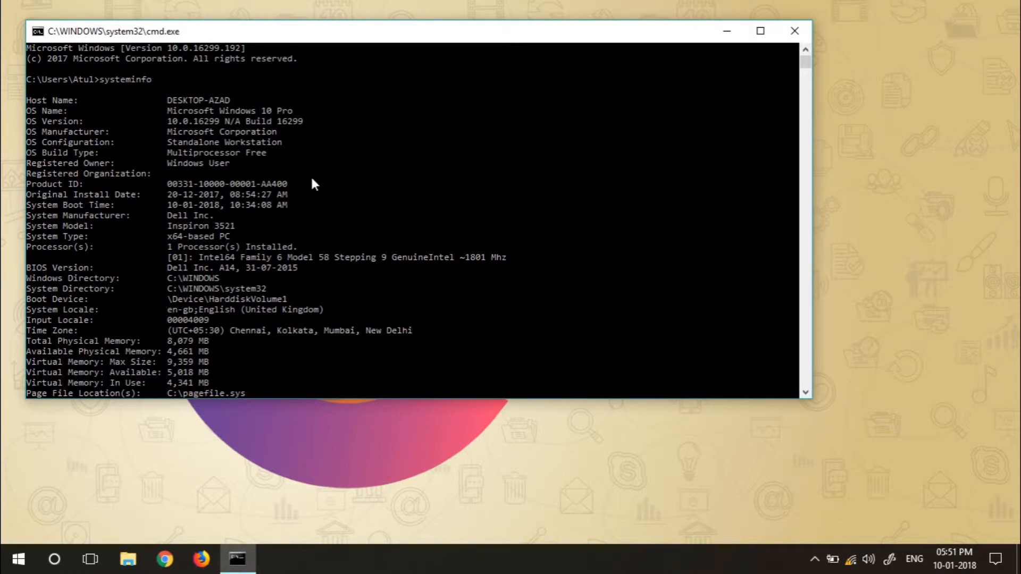
scroll("down", 3)
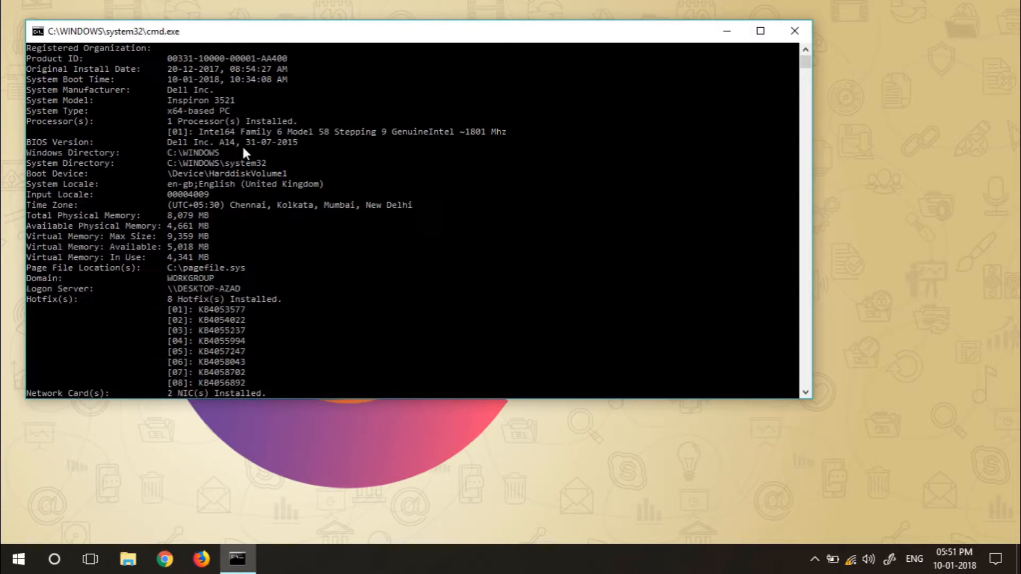
scroll("down", 3)
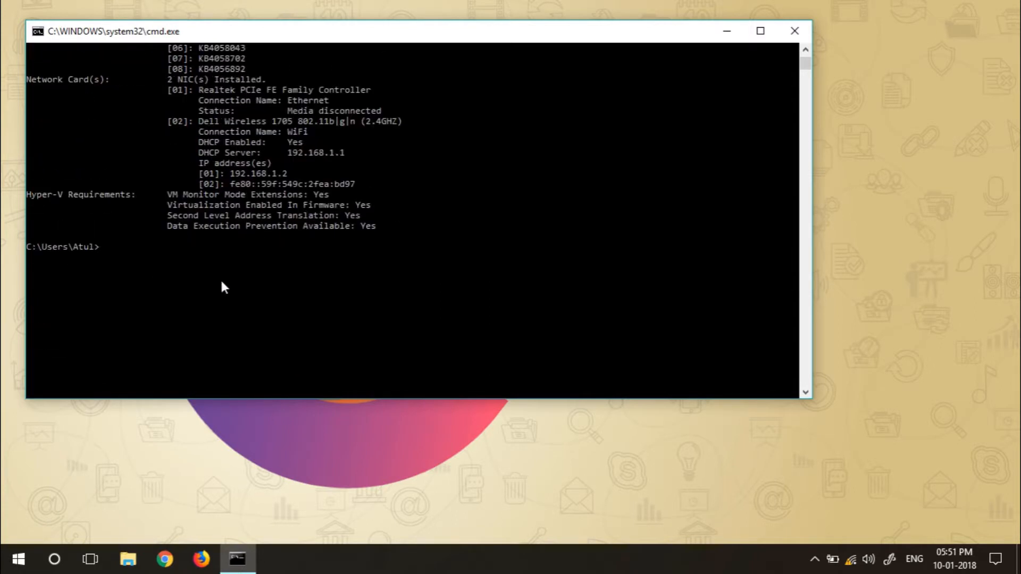
Run hostname to show DESKTOP-AZAD, then begin entering tasklist
type("hostname")
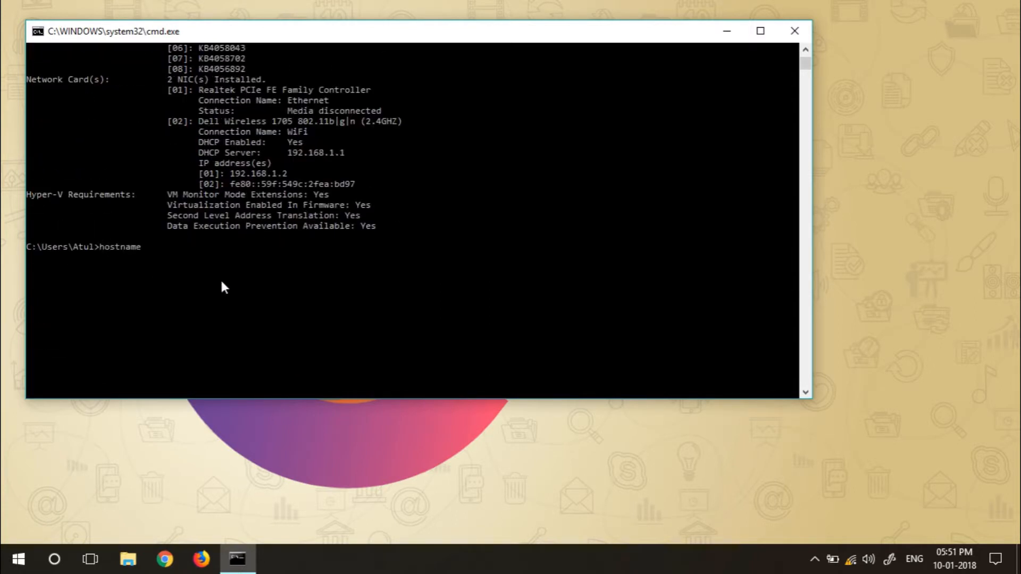
key("Return")
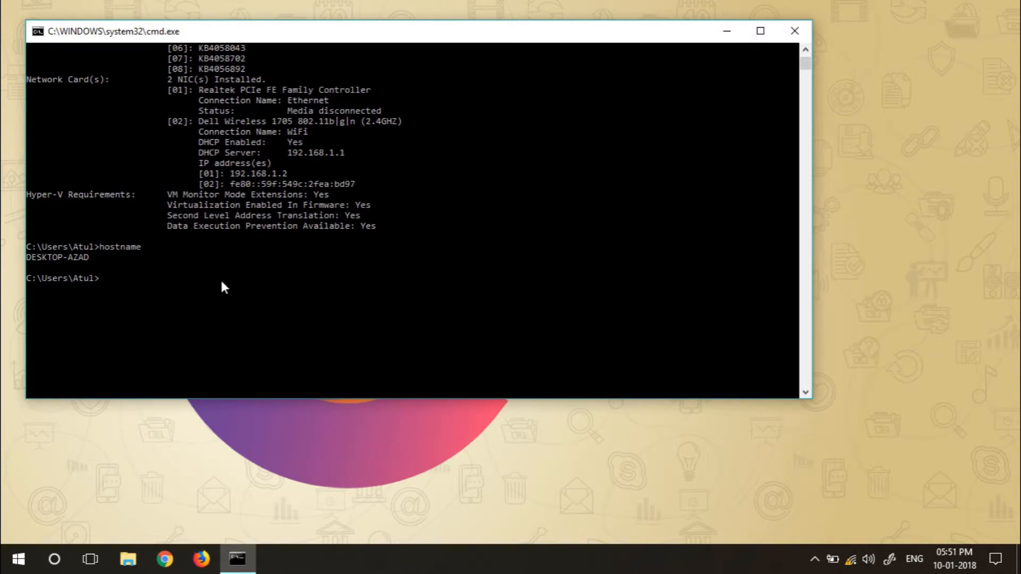
type("tas")
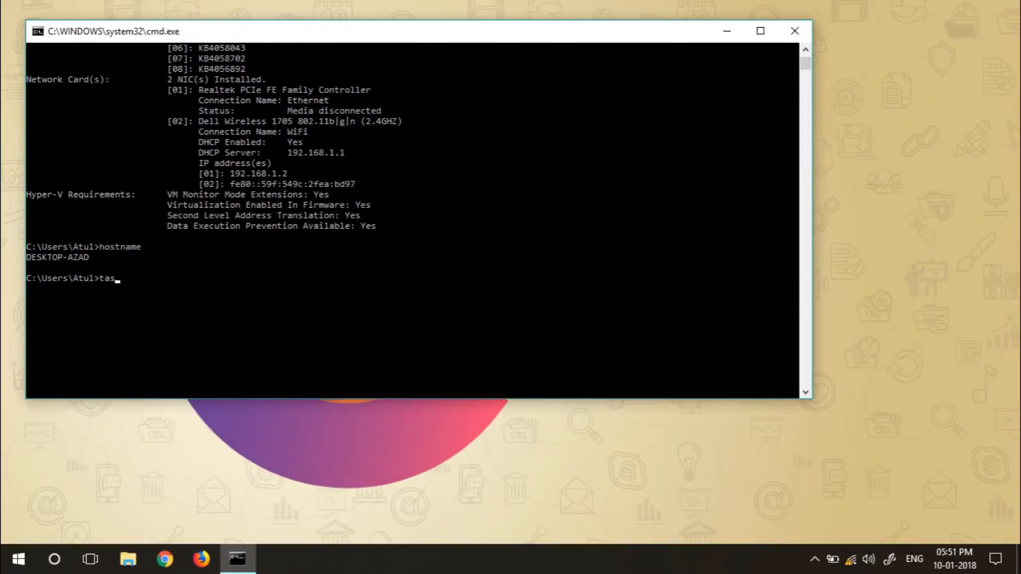
Run tasklist and scroll through the running processes with PIDs and memory usage
type("klist")
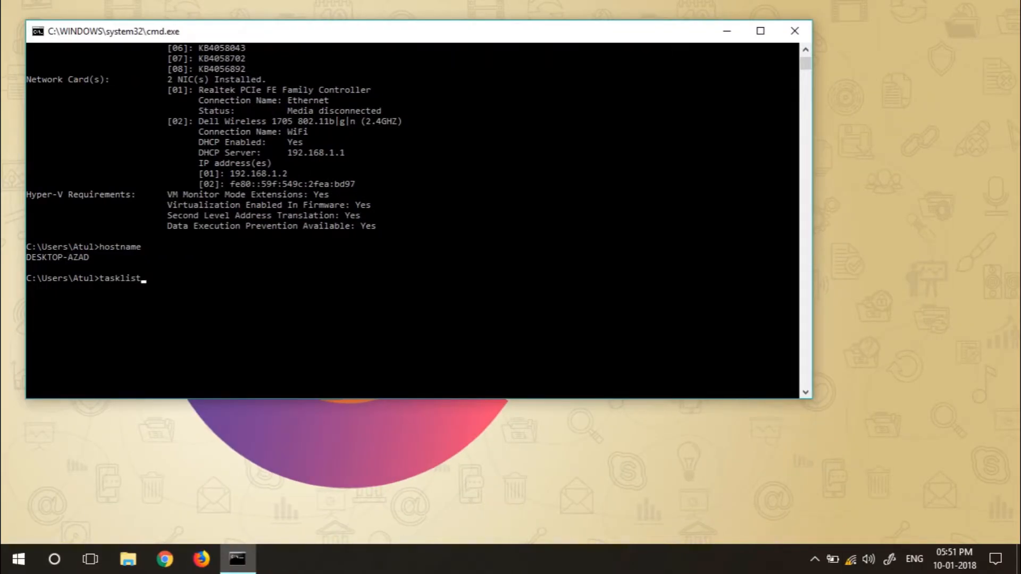
key("Return")
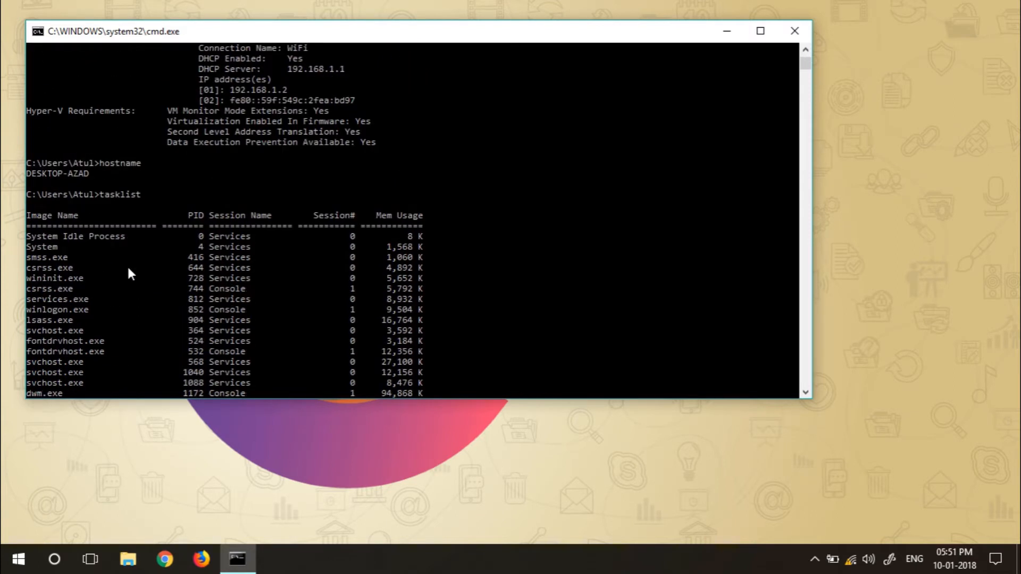
mouse_move(105, 251)
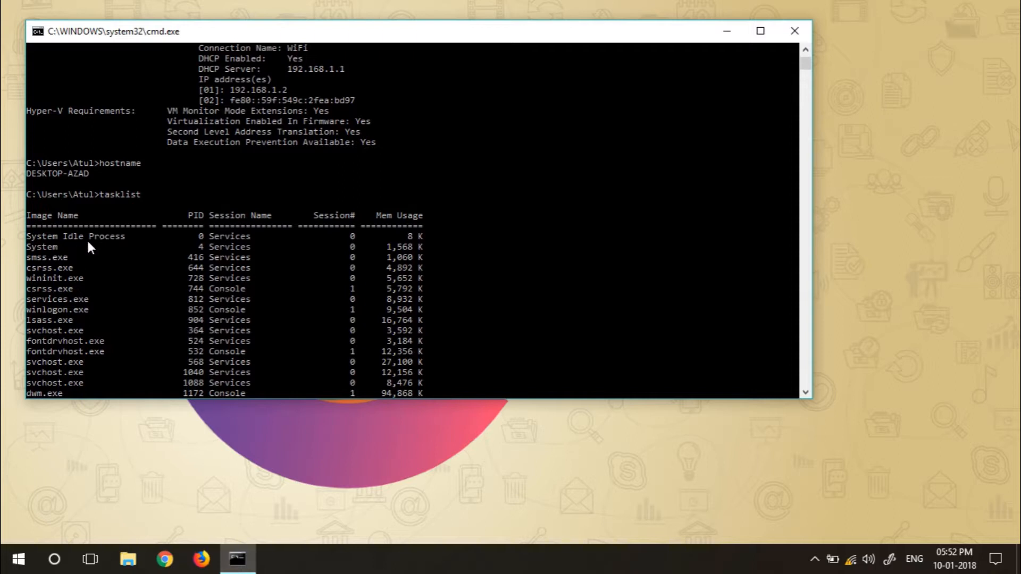
scroll("down", 3)
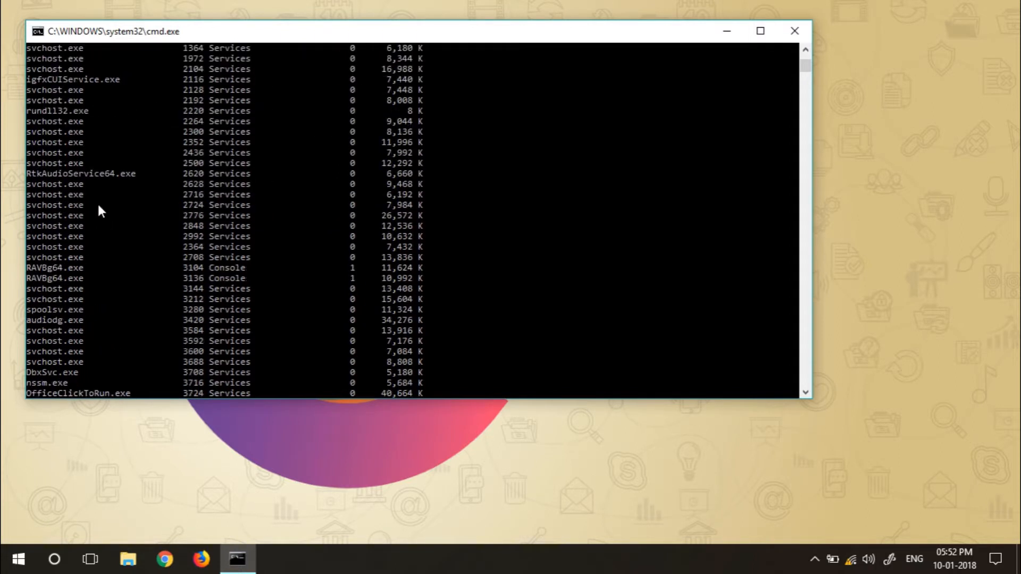
scroll("down", 3)
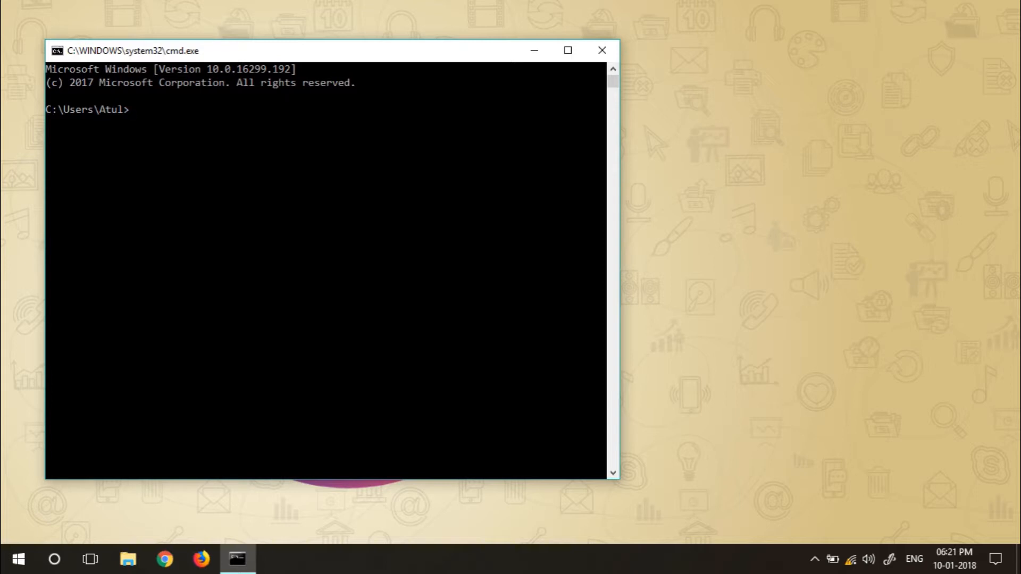
Run color 70 for a grey background with black text, then begin entering help
type("col")
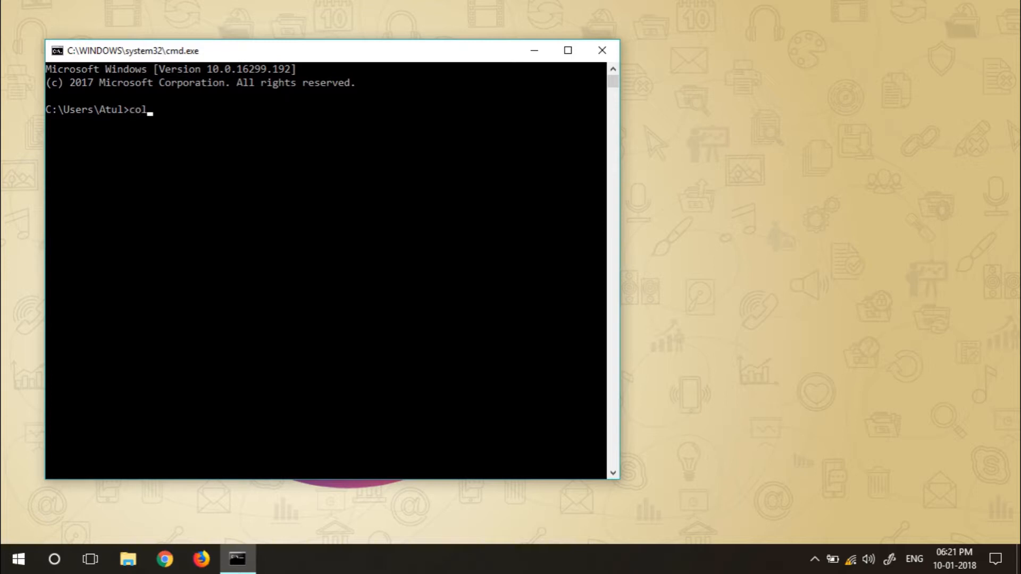
type("or")
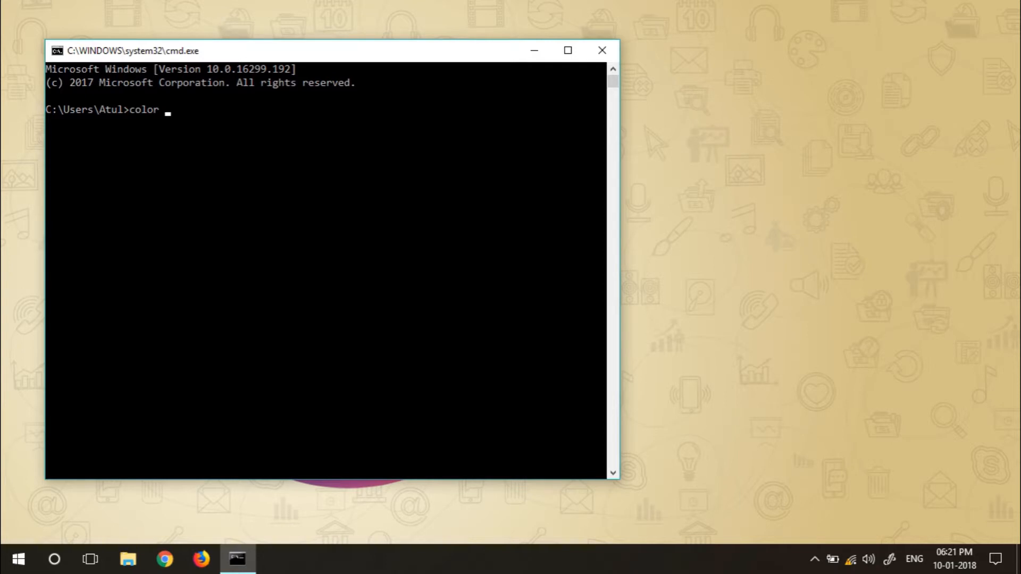
type("7")
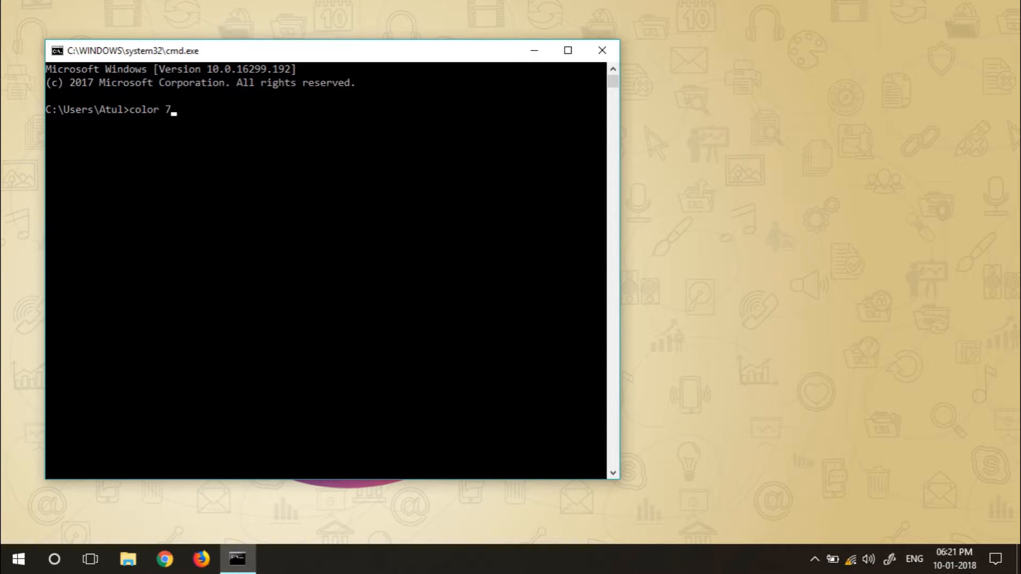
key("Return")
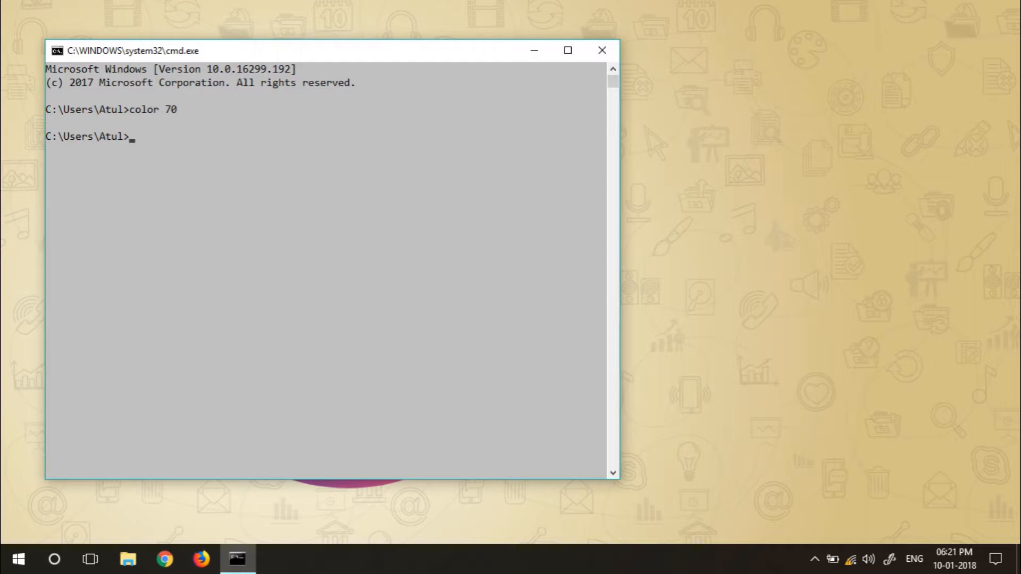
type("help")
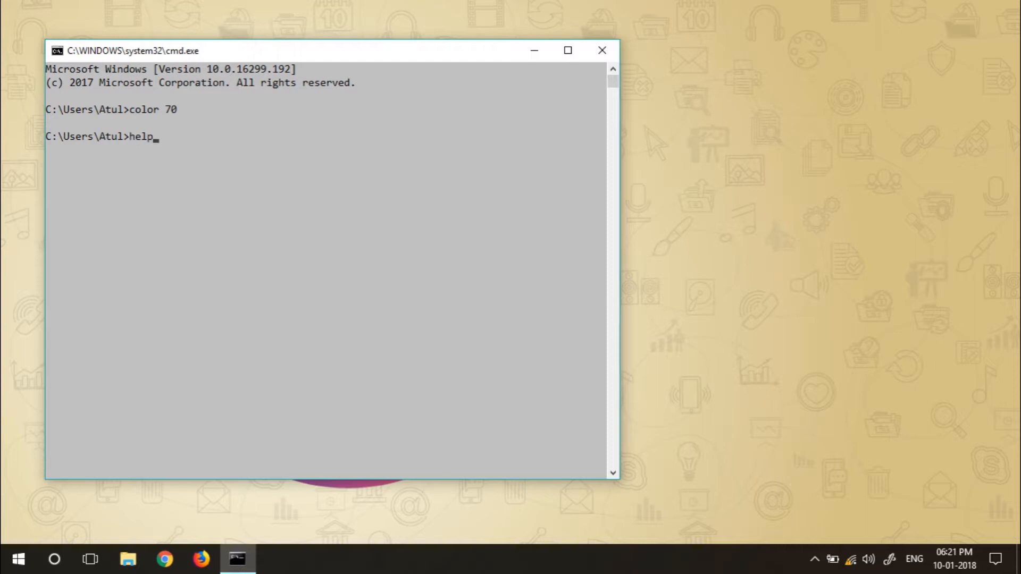
Show the COLOR command help with its hex colour codes, then begin a new color command
key("Return")
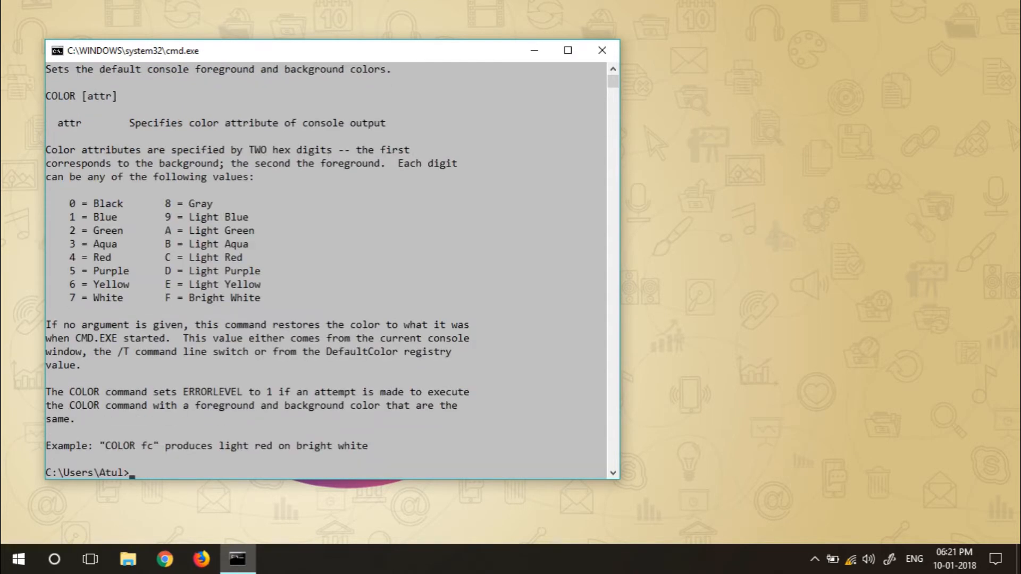
mouse_move(730, 255)
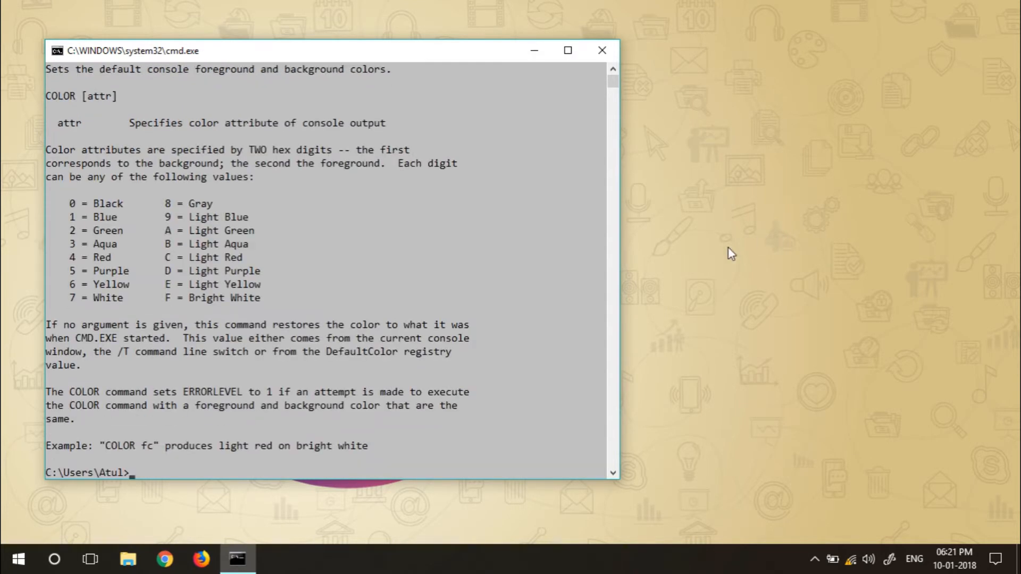
mouse_move(225, 204)
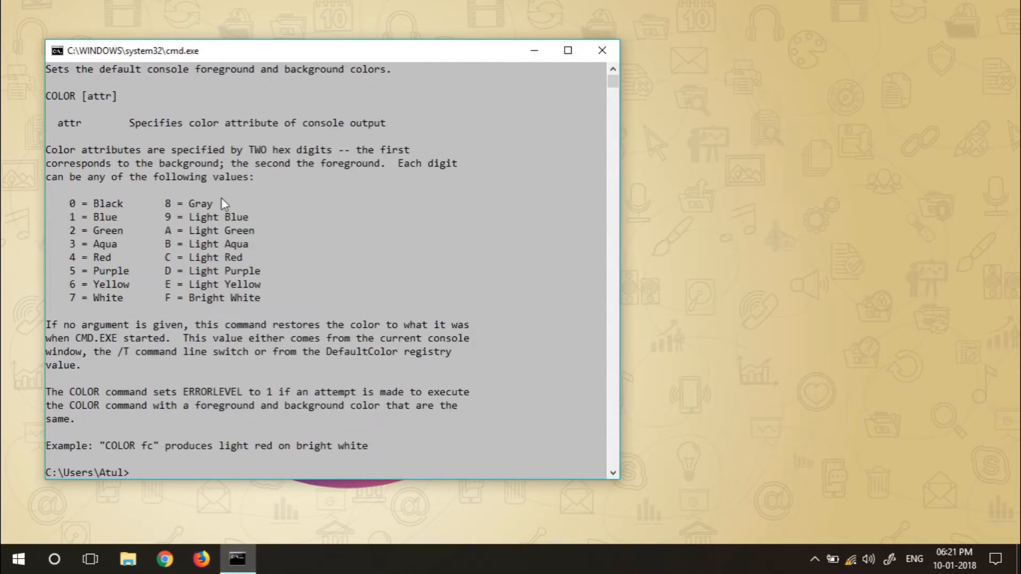
mouse_move(310, 273)
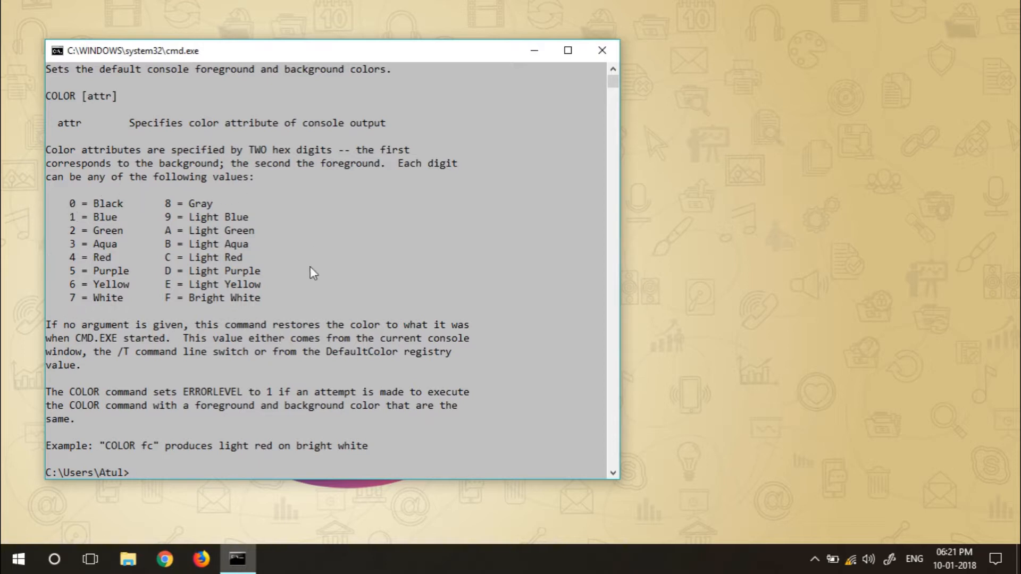
mouse_move(423, 373)
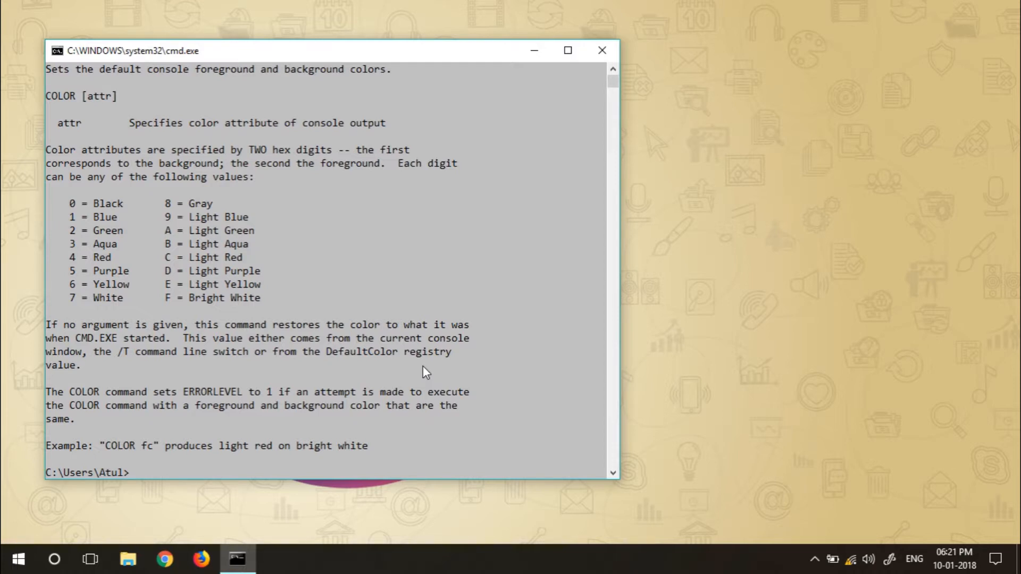
type("color")
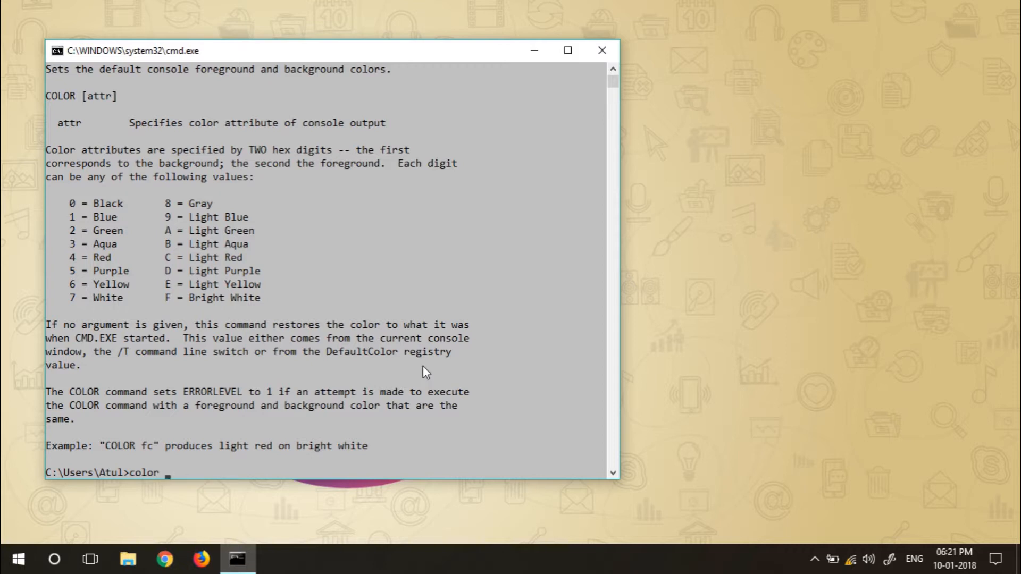
Run color 07 to restore the black background with light grey text
type("0")
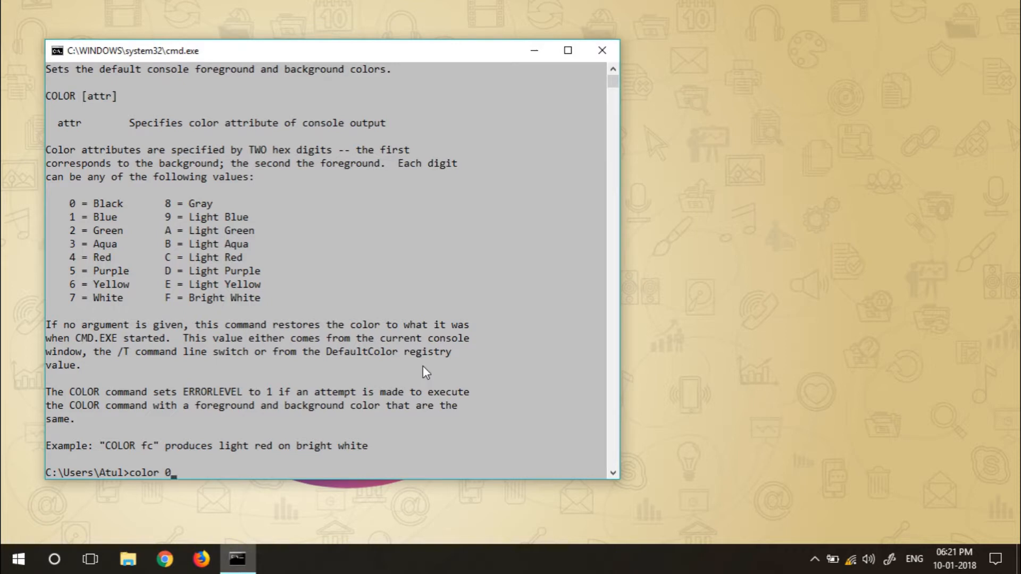
type("7")
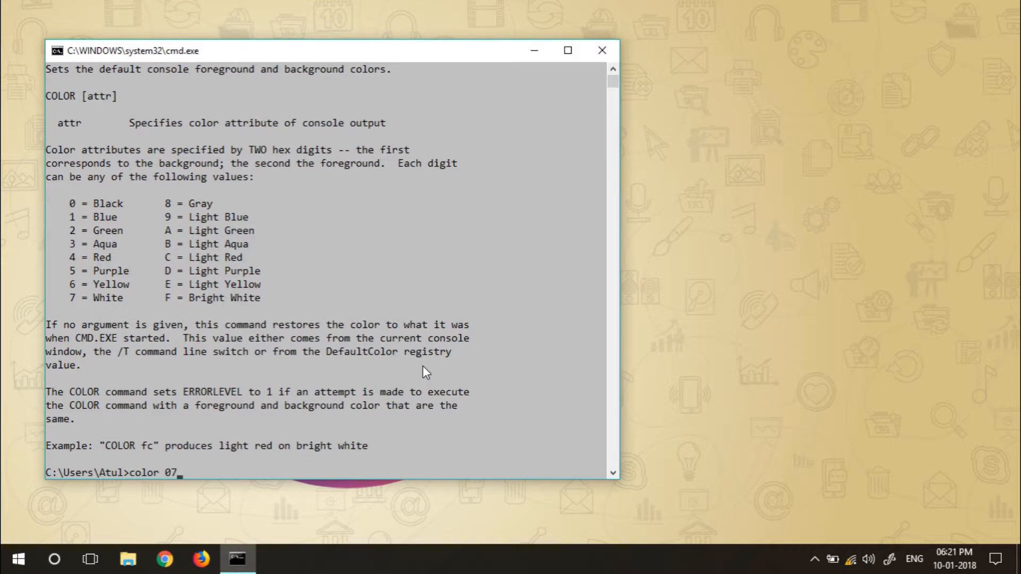
key("Return")
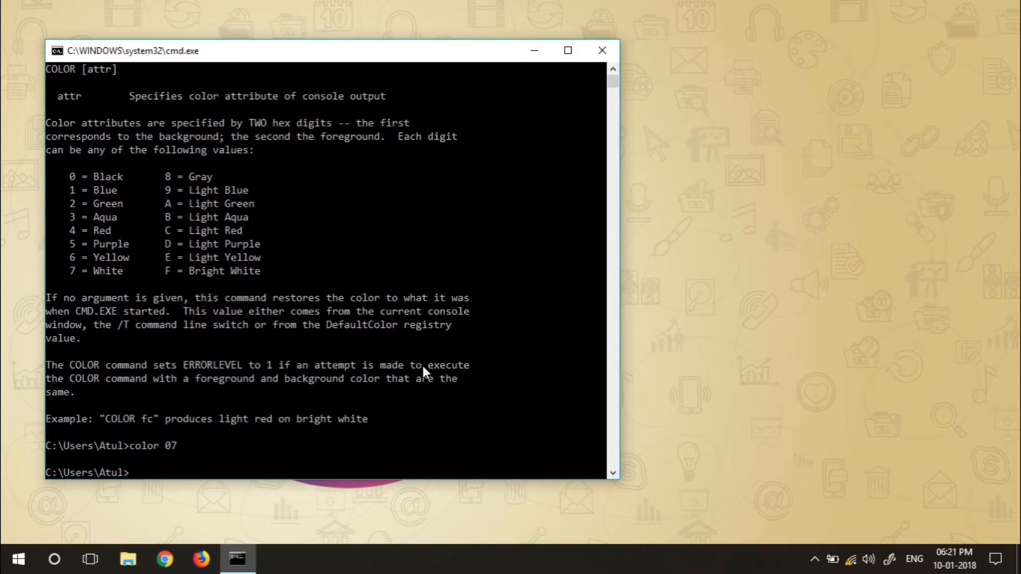
Try color F5, then run color 07 again to return to black
type("co")
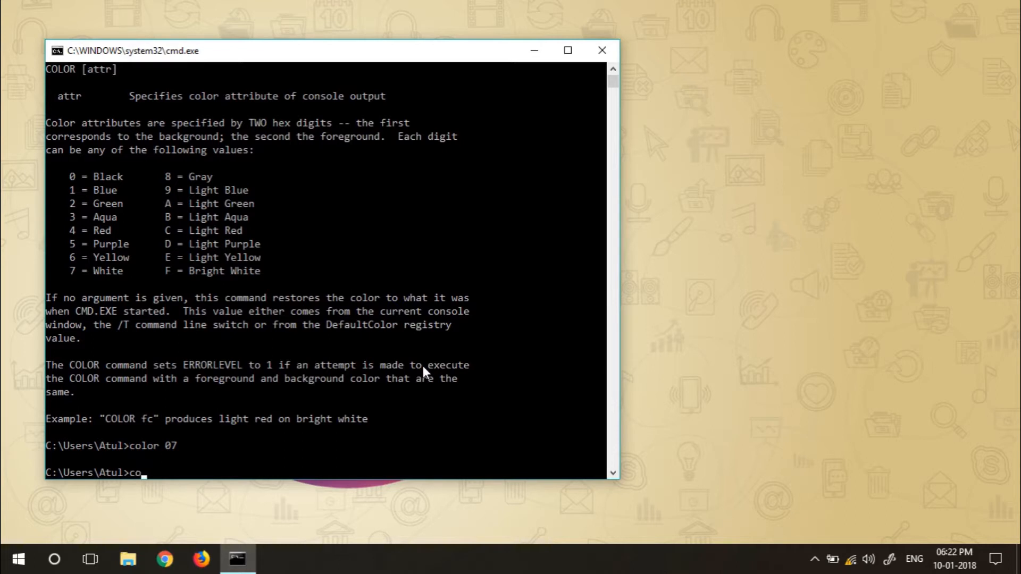
type("lor")
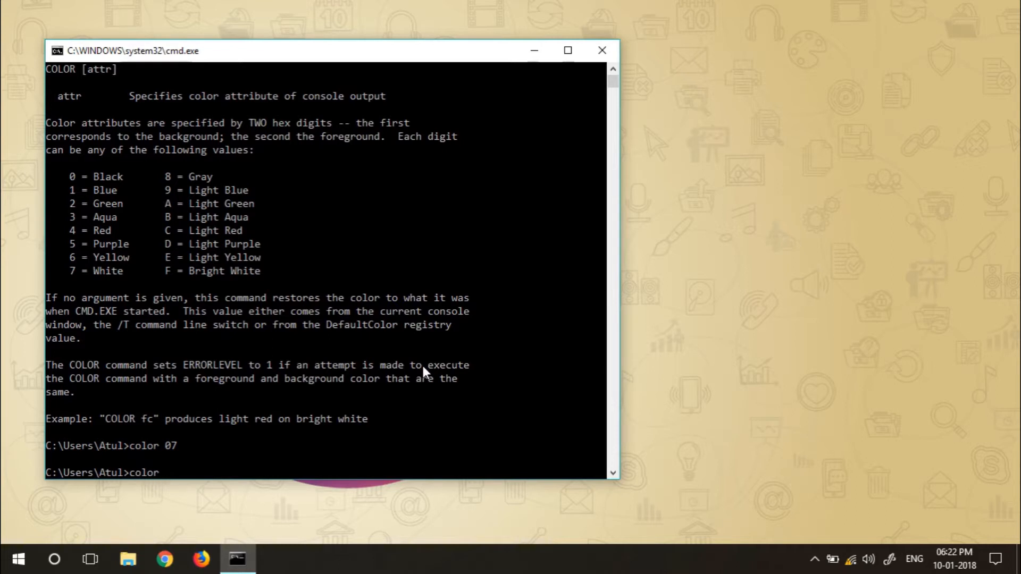
type("F5")
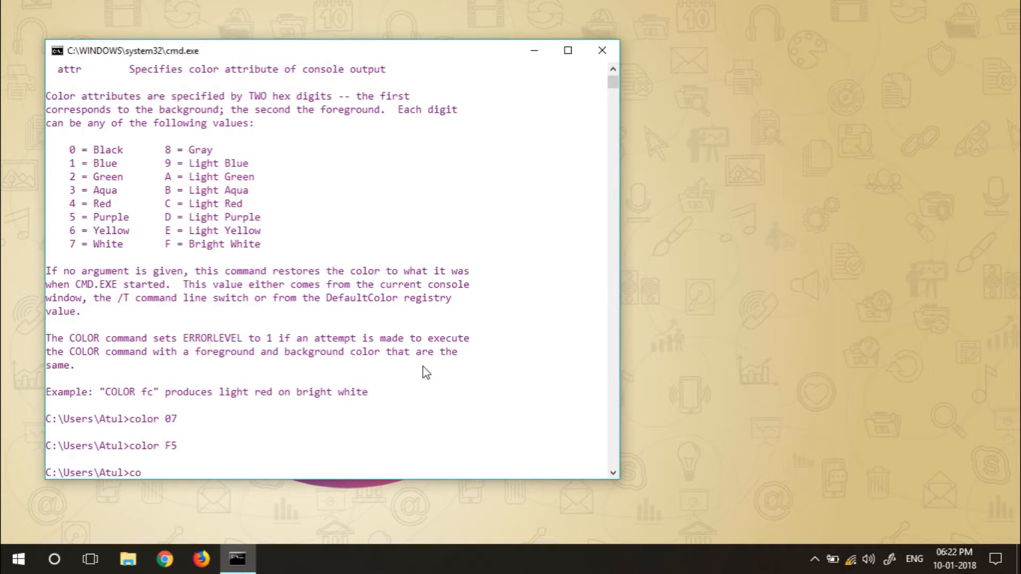
type("lor 07")
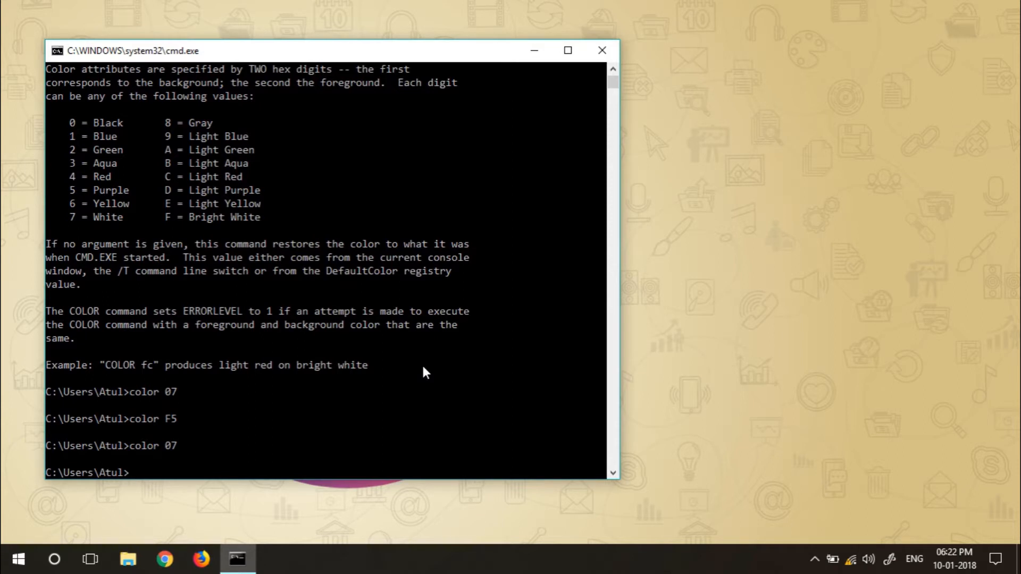
mouse_move(108, 57)
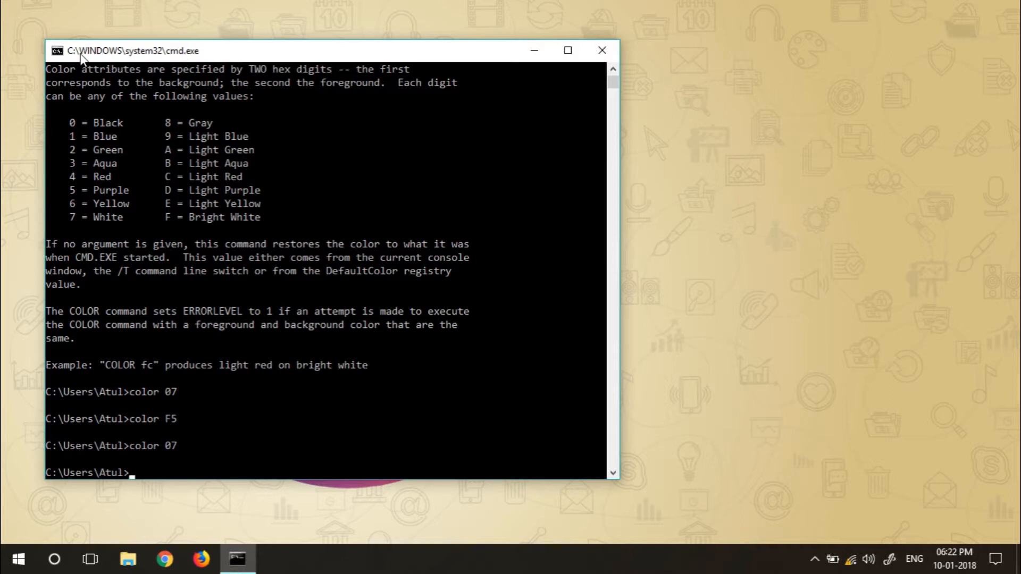
mouse_move(117, 59)
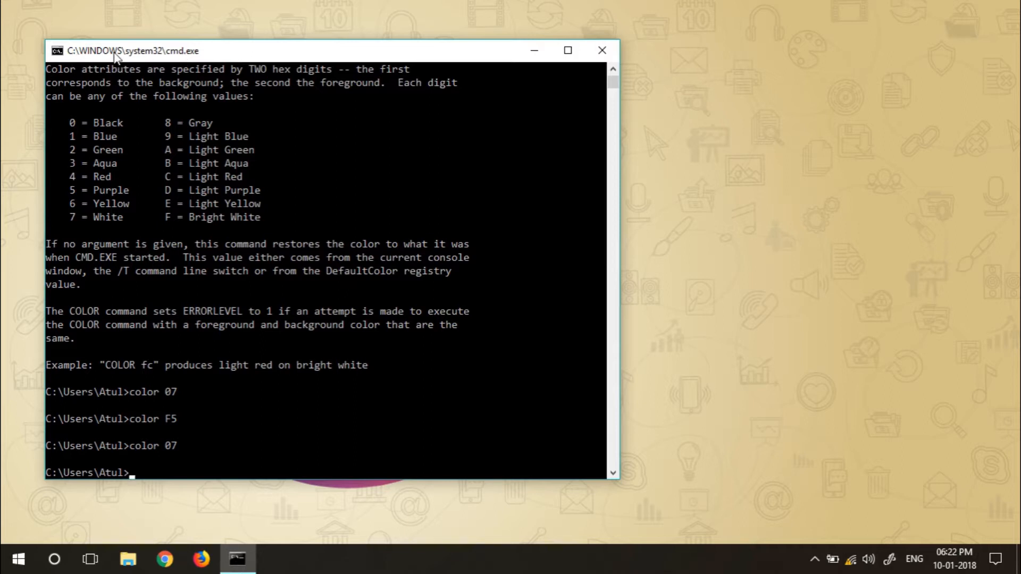
mouse_move(219, 54)
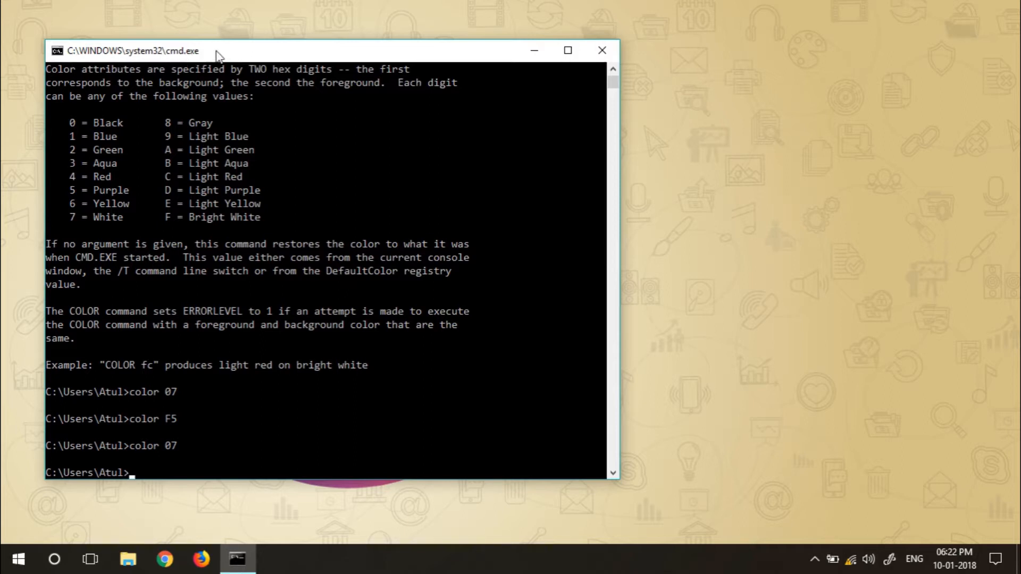
mouse_move(191, 463)
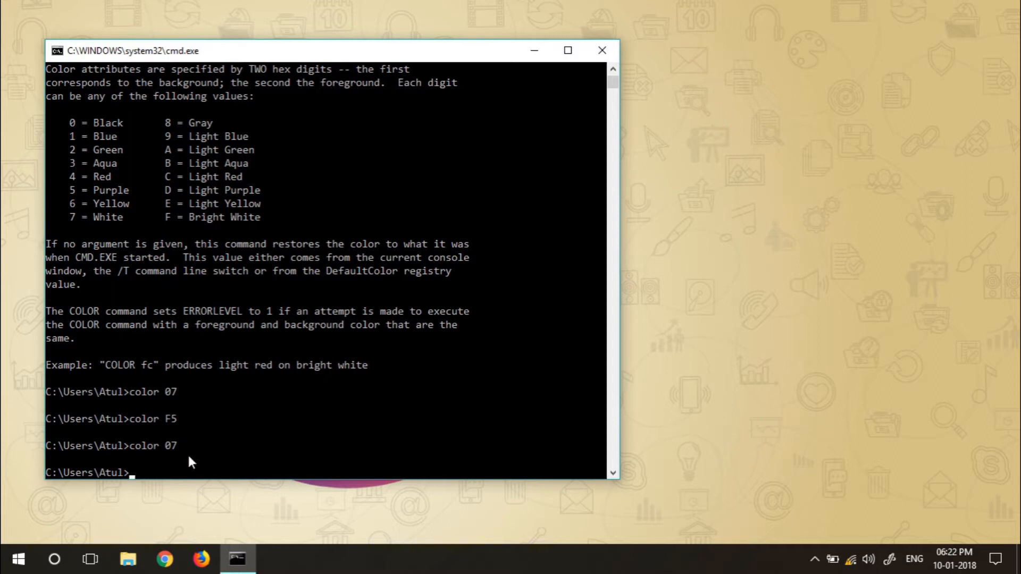
Run title My Terminal to rename the console window
type("title")
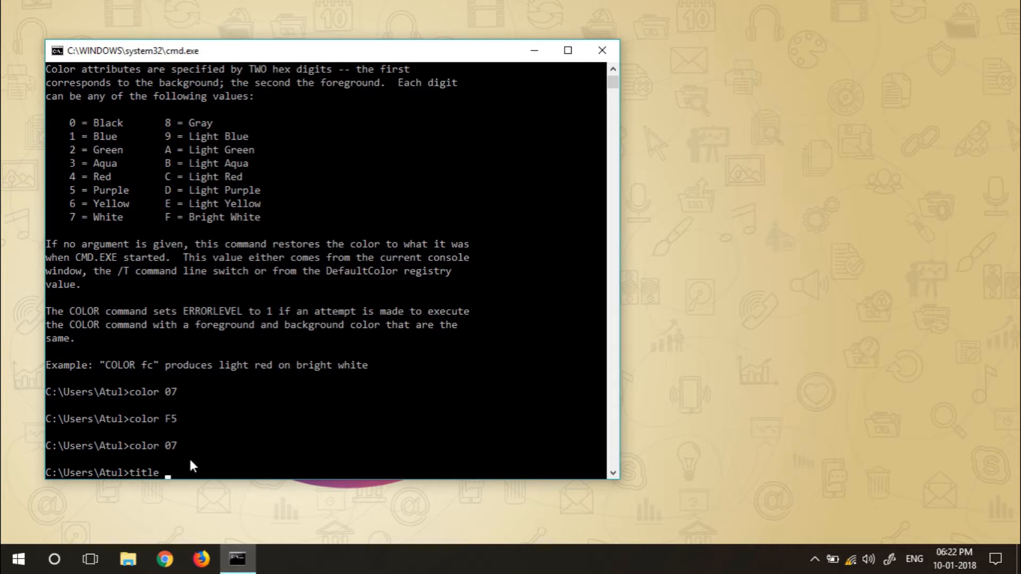
type("My")
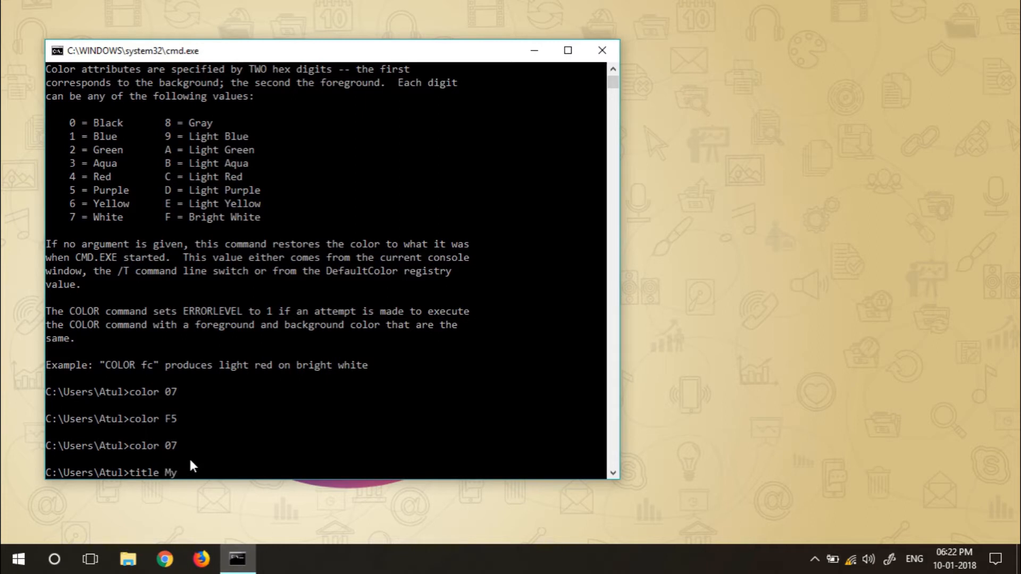
type("Term")
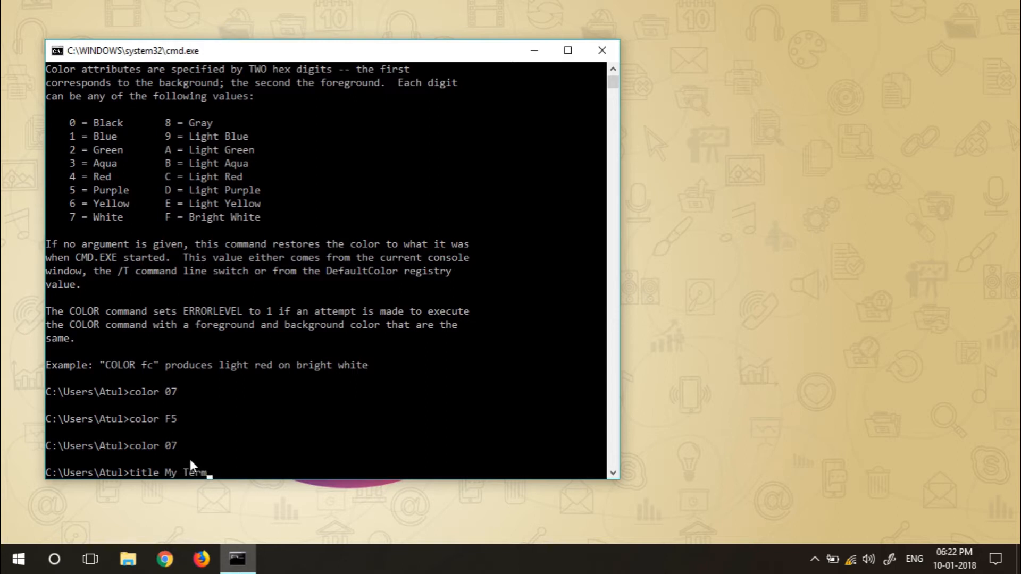
type("i")
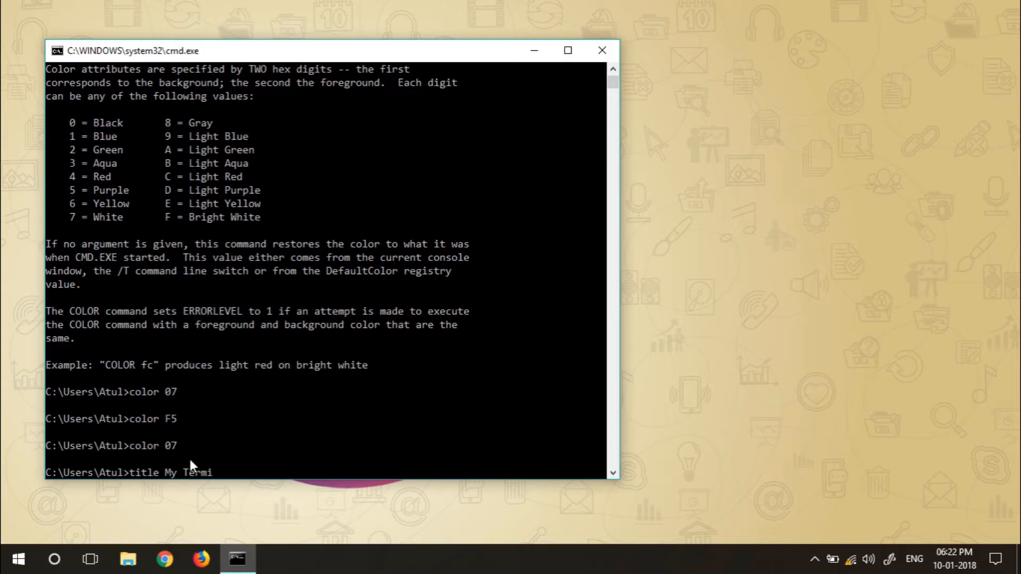
type("nal")
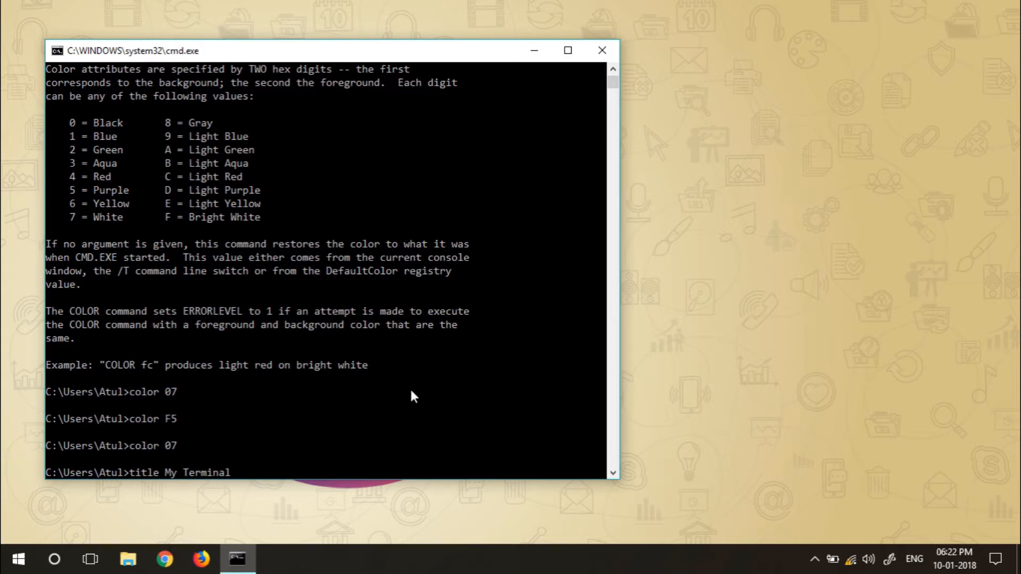
key("Return")
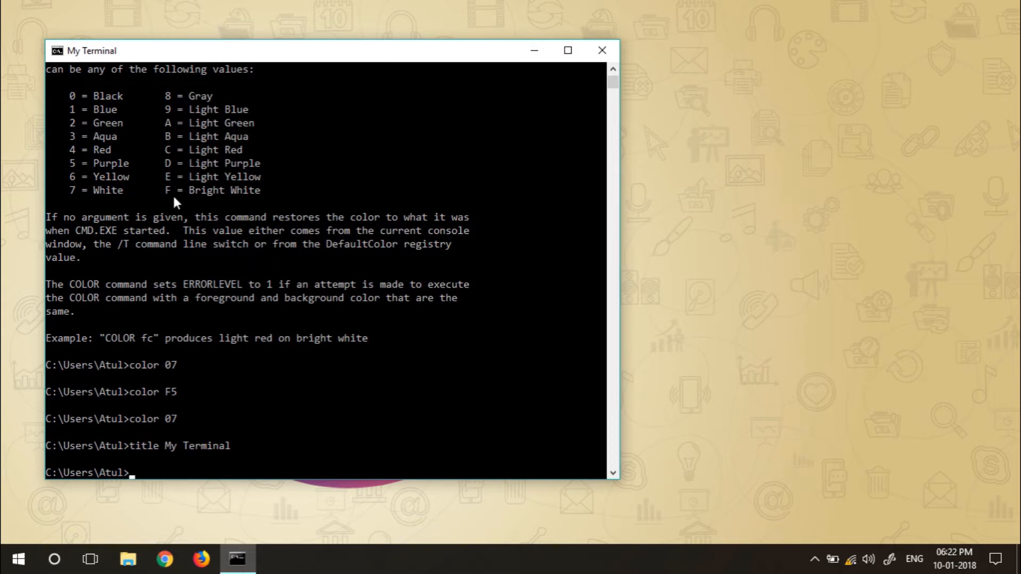
mouse_move(86, 55)
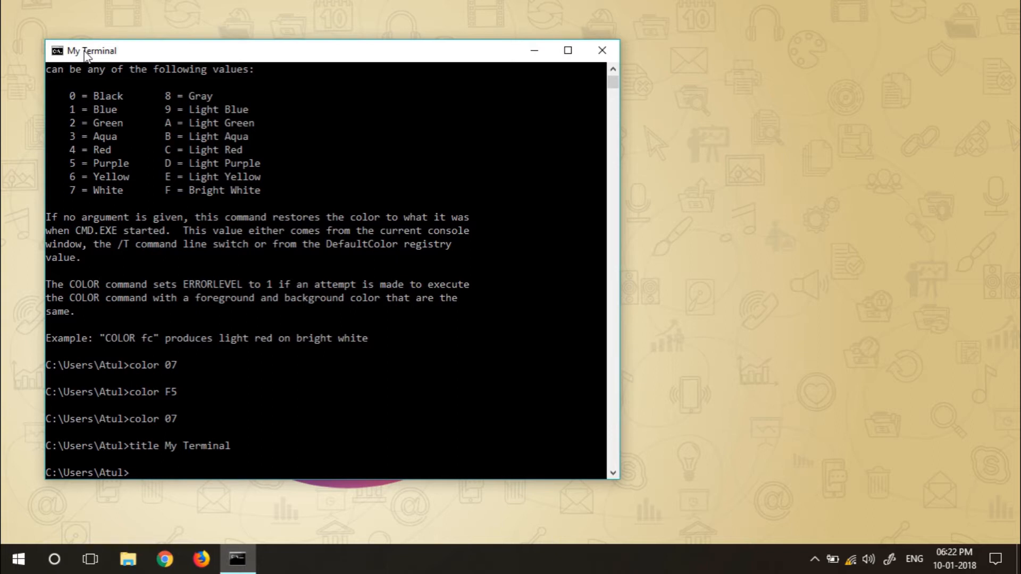
scroll("down", 3)
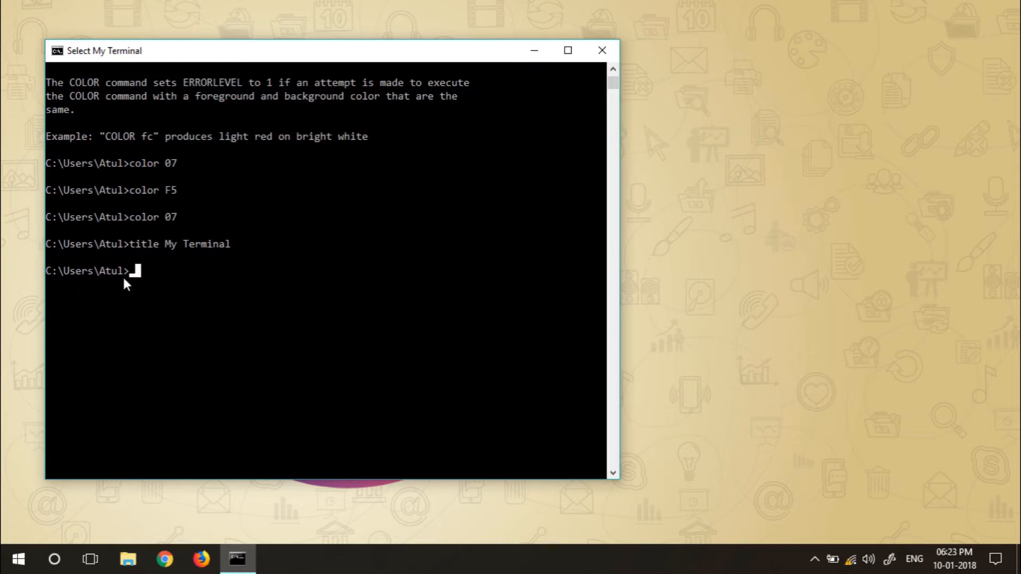
mouse_move(252, 289)
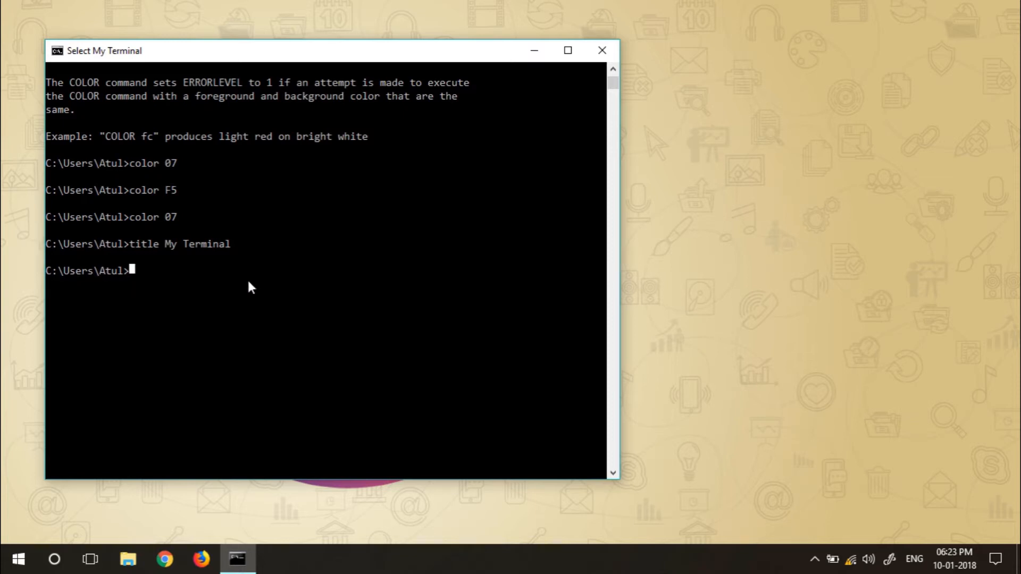
mouse_move(283, 291)
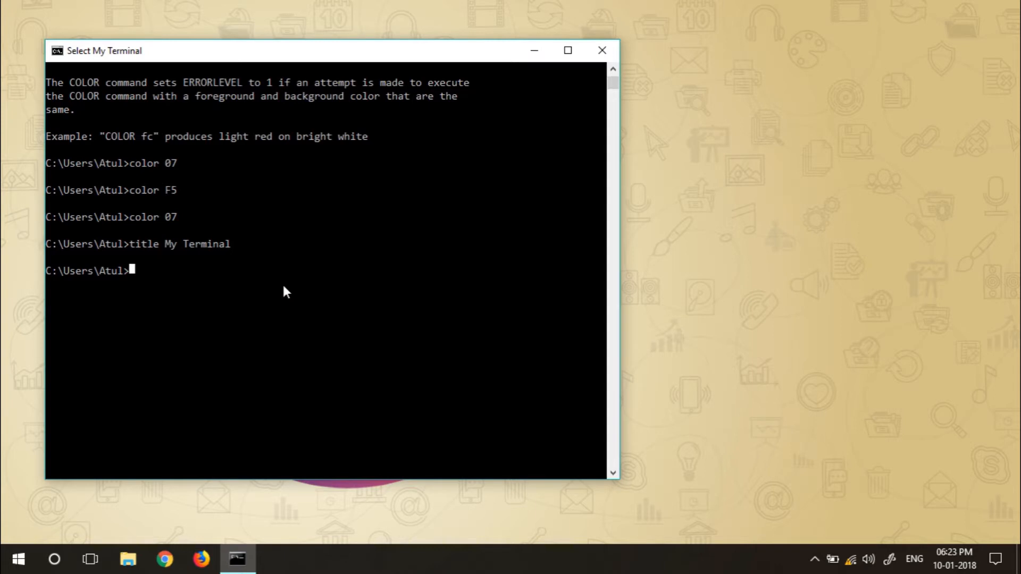
Run prompt atul$$ so the prompt reads atul$, then begin entering help
type("prompt")
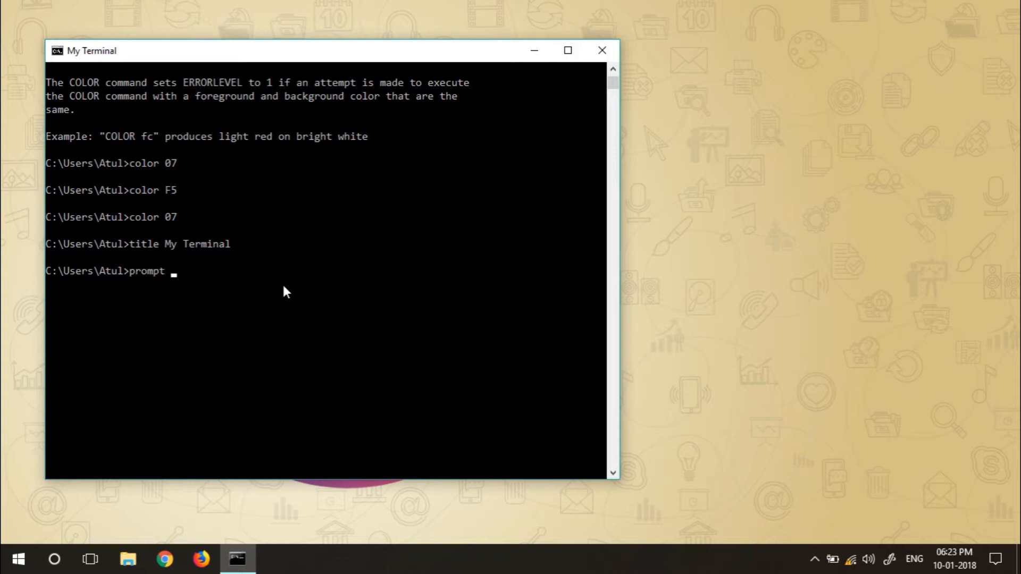
type("atul")
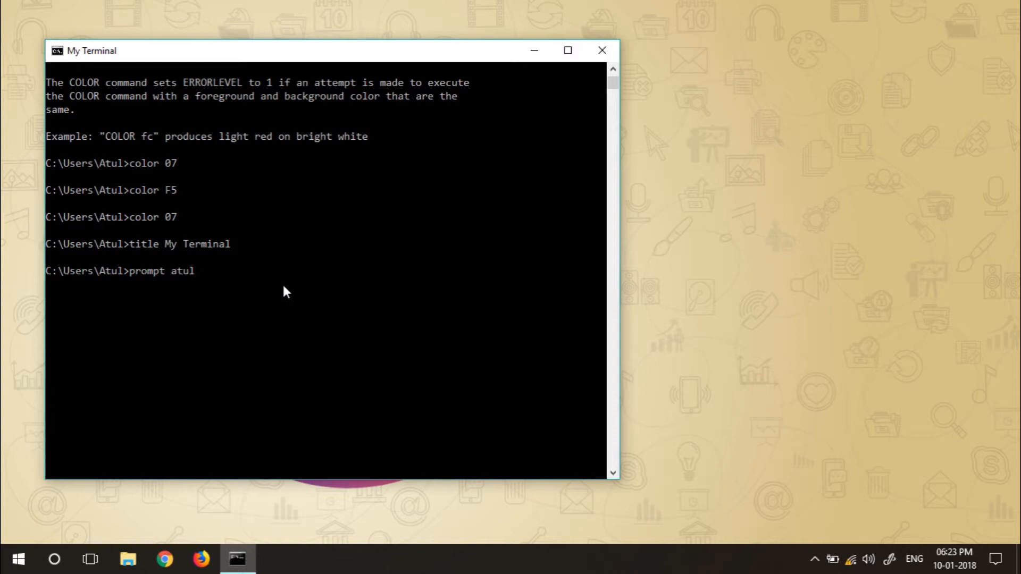
type("$$")
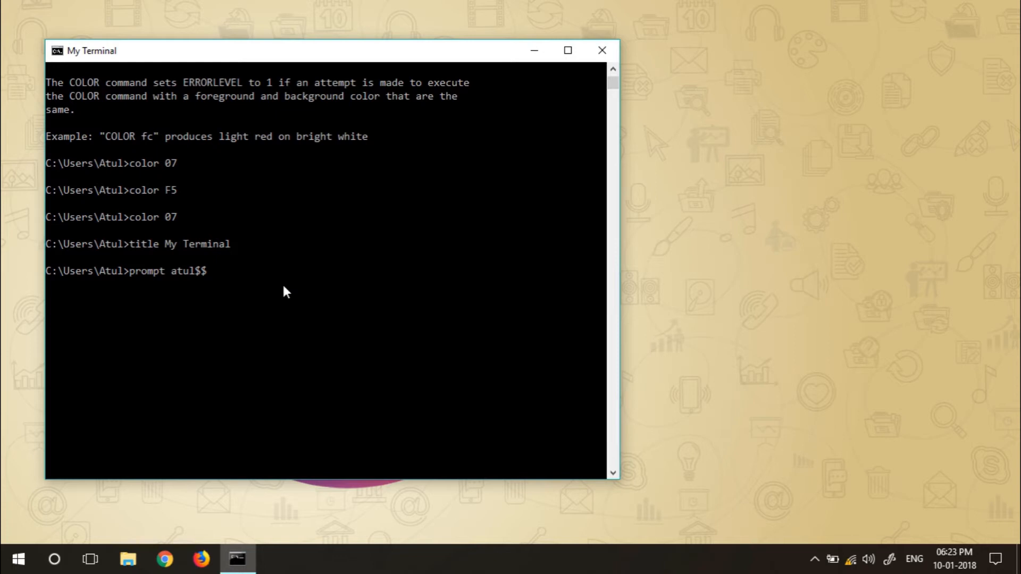
key("Return")
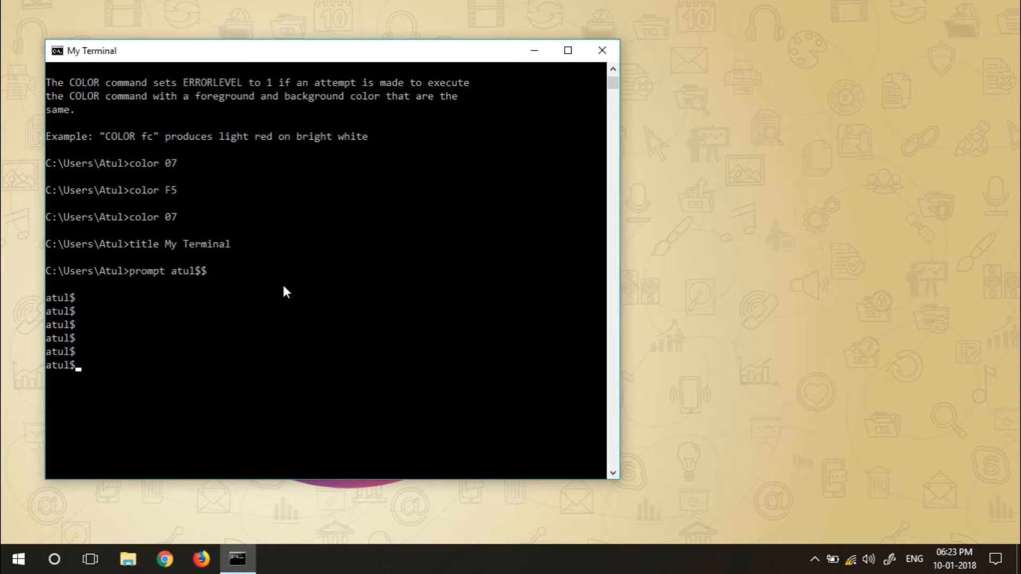
type("hep")
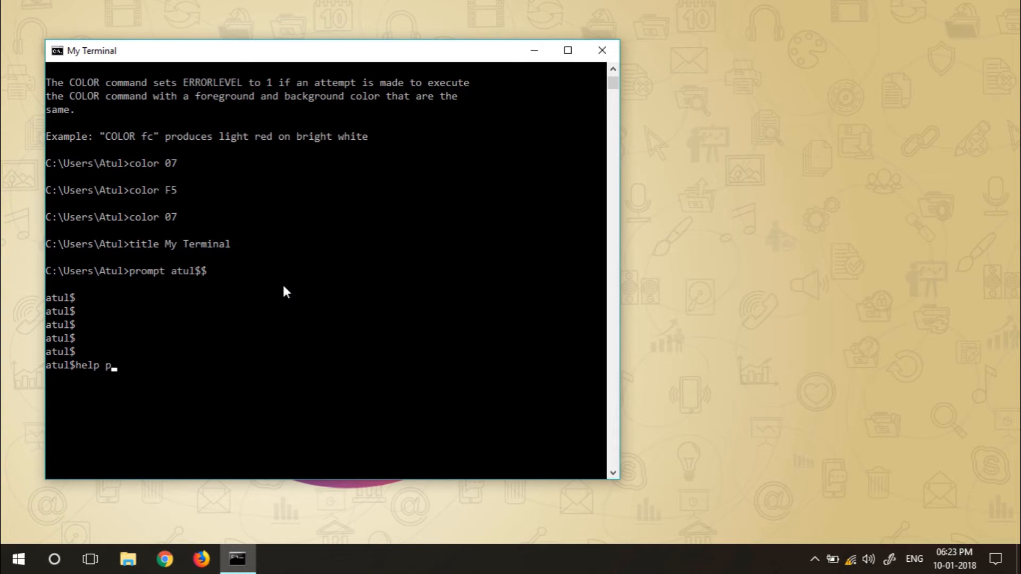
Run help prompt and continue past the pause to see all special prompt codes like $B
type("rompt")
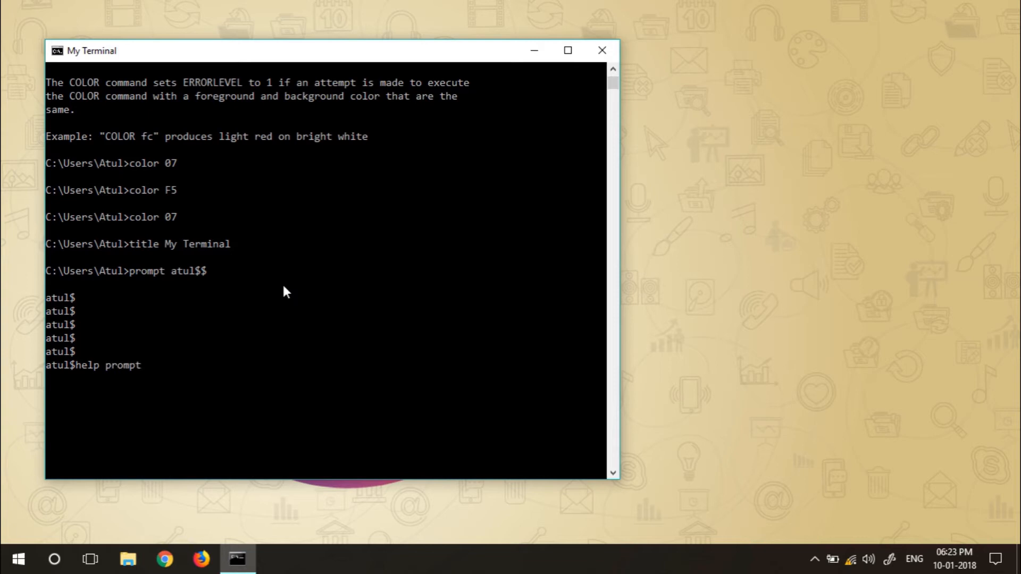
key("Return")
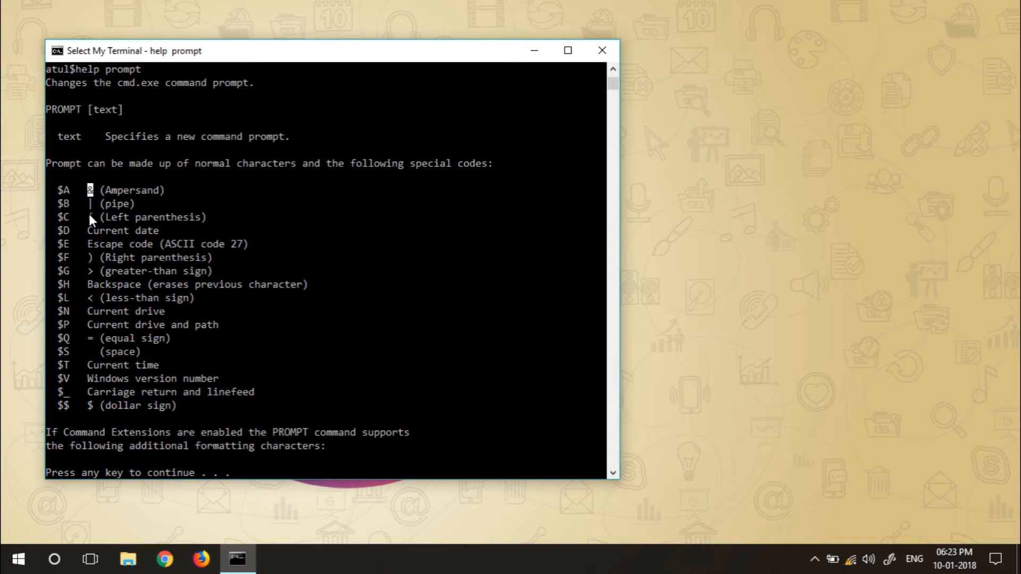
mouse_move(94, 334)
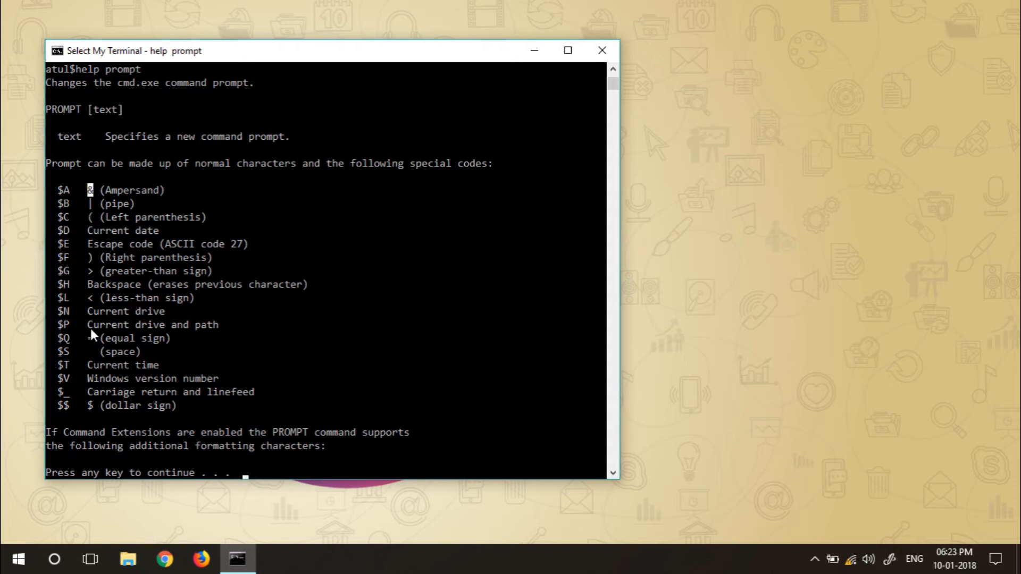
mouse_move(99, 345)
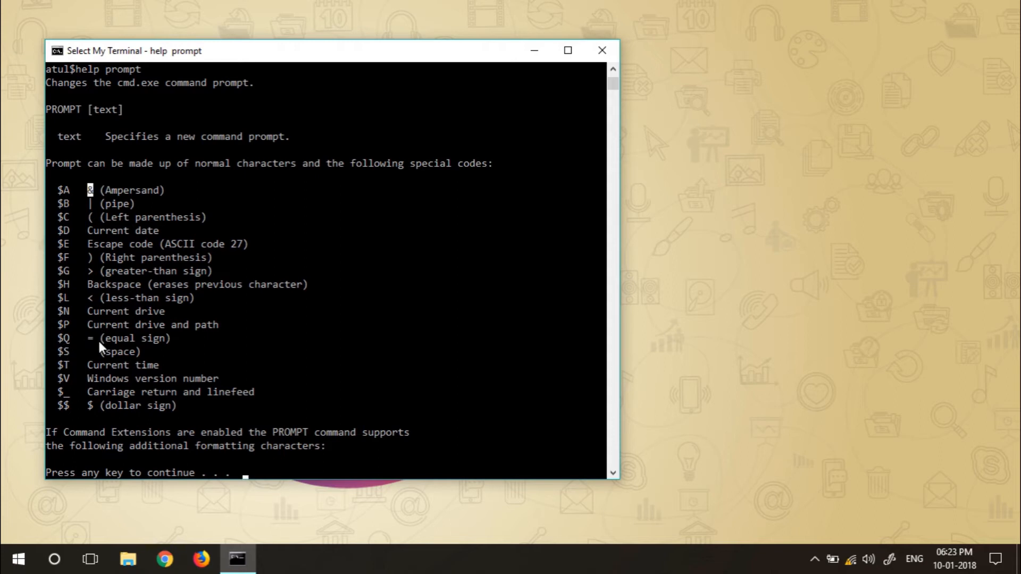
mouse_move(89, 420)
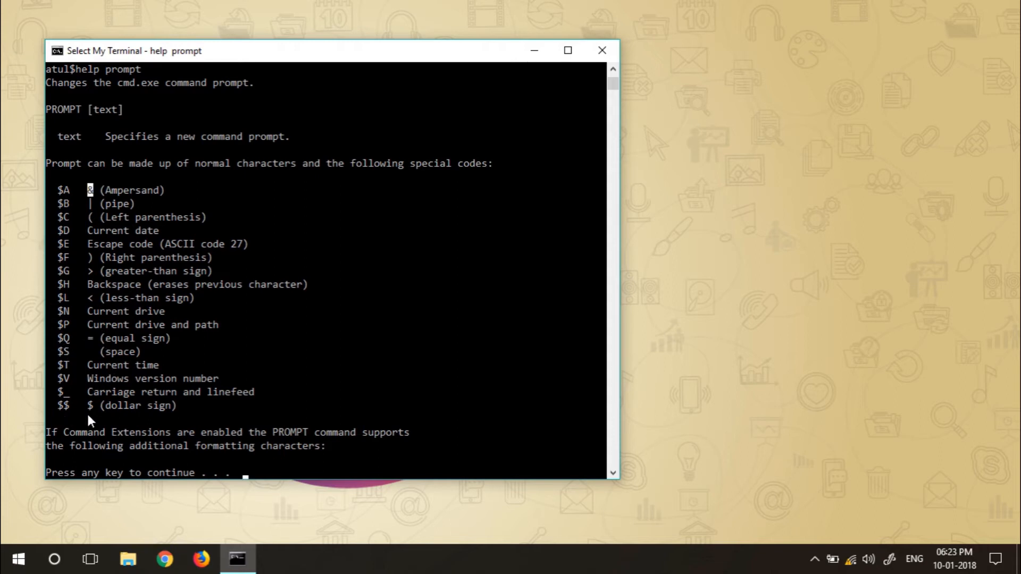
mouse_move(182, 423)
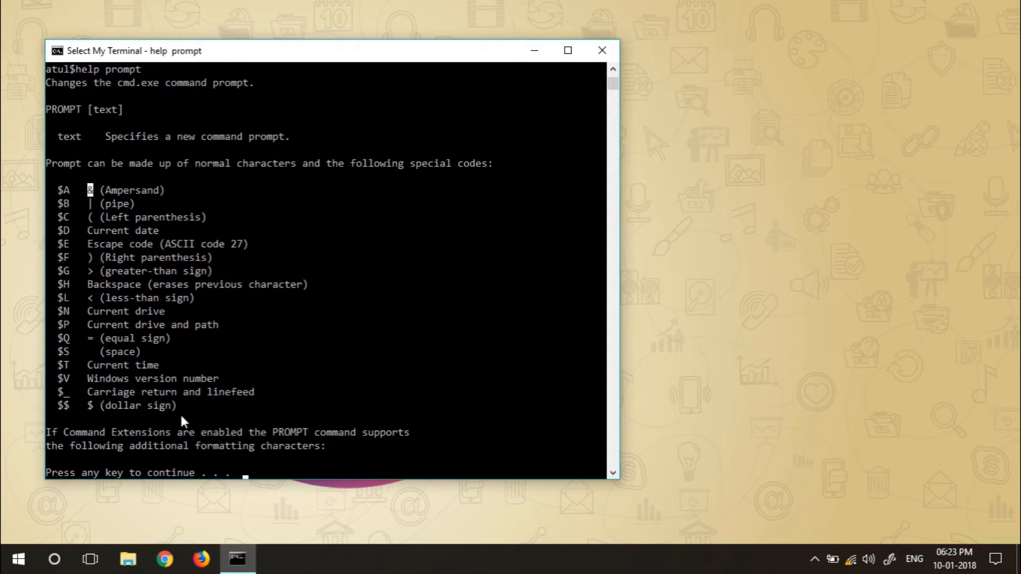
mouse_move(380, 420)
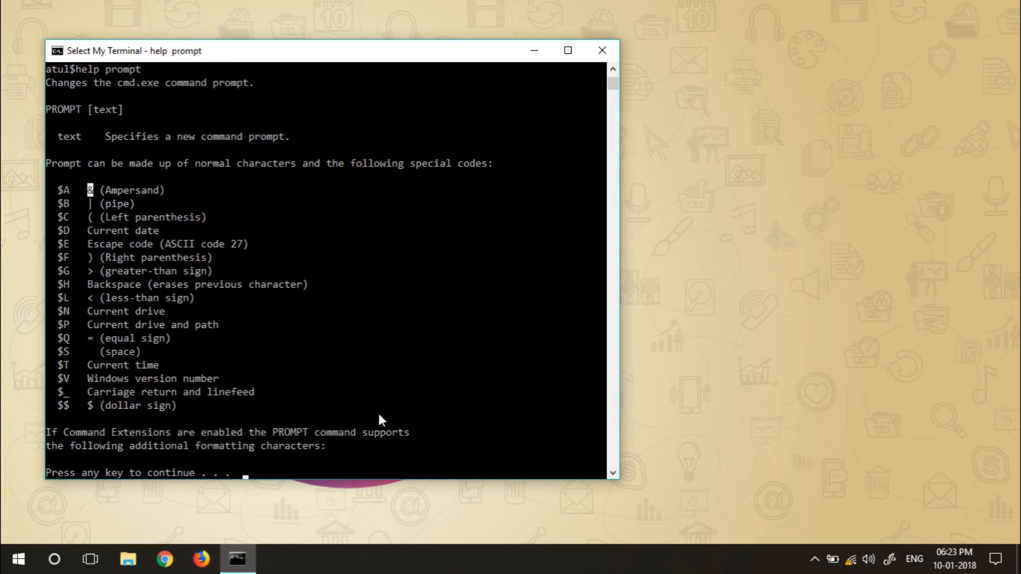
key("space")
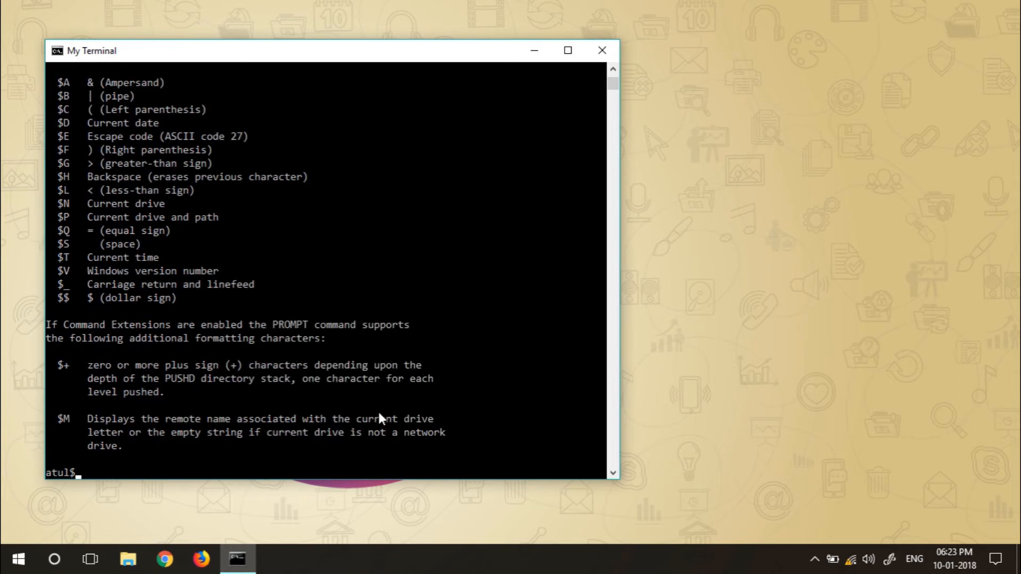
mouse_move(189, 469)
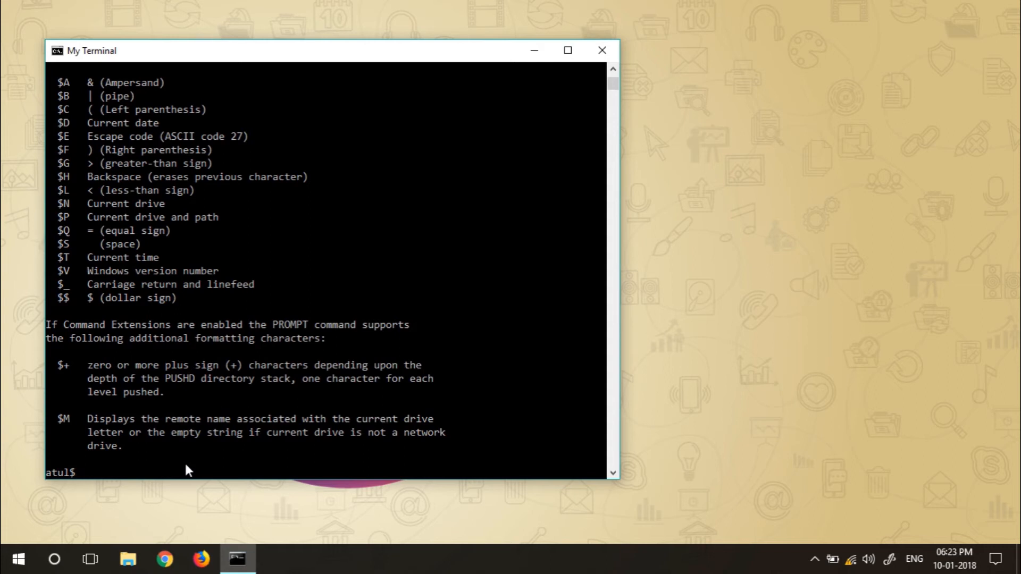
Run prompt atul@DESKTOP-AZAD$B to get the atul@DESKTOP-AZAD| prompt, then go full screen
type("propt")
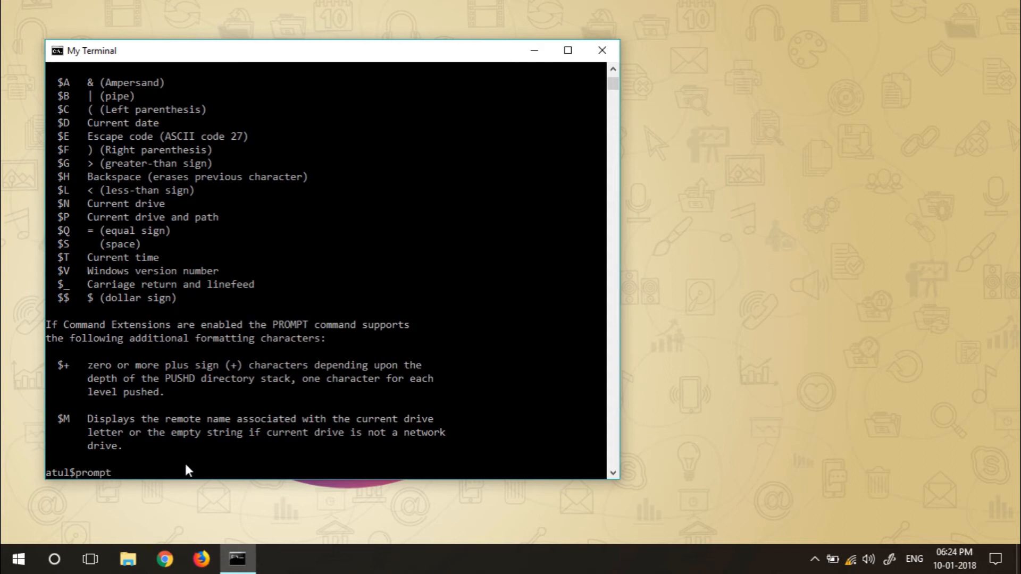
type("atul")
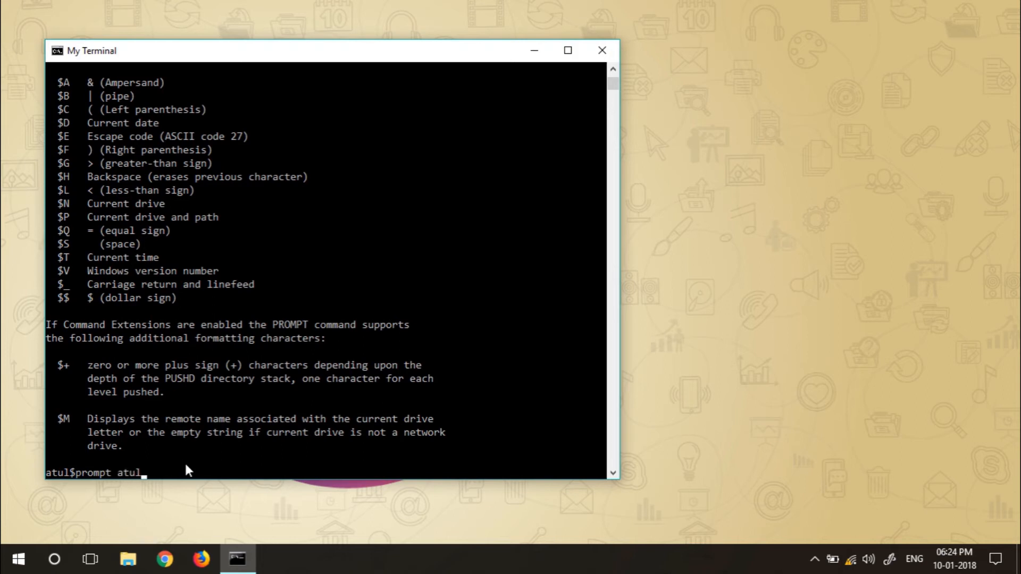
type("@DESKTOP-AZAD$")
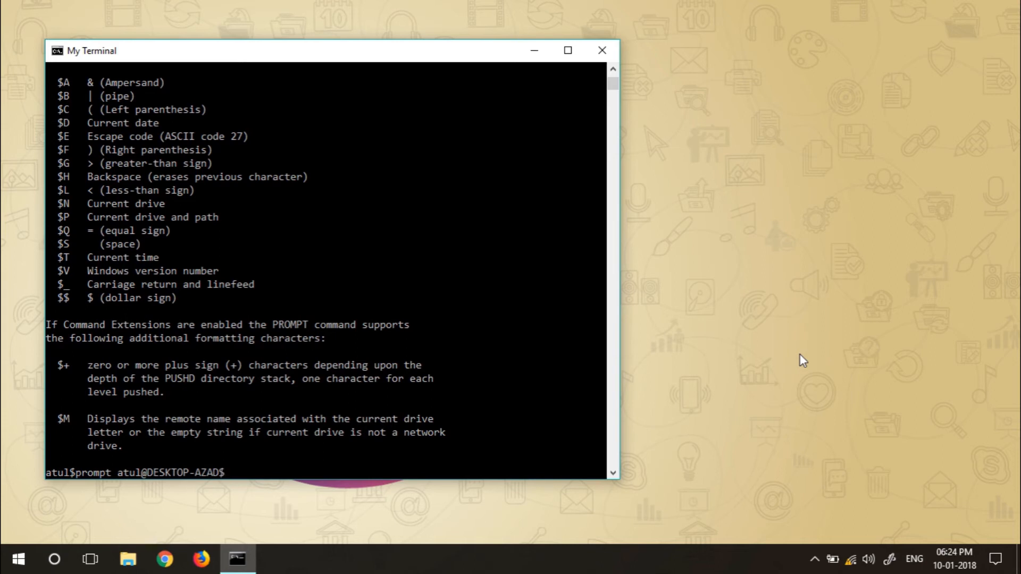
type("B")
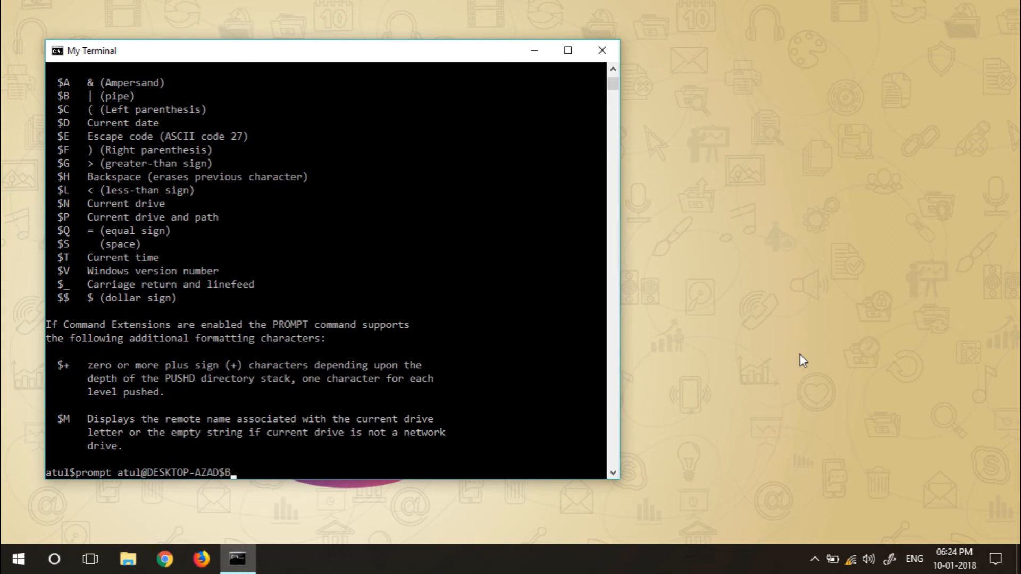
key("Return")
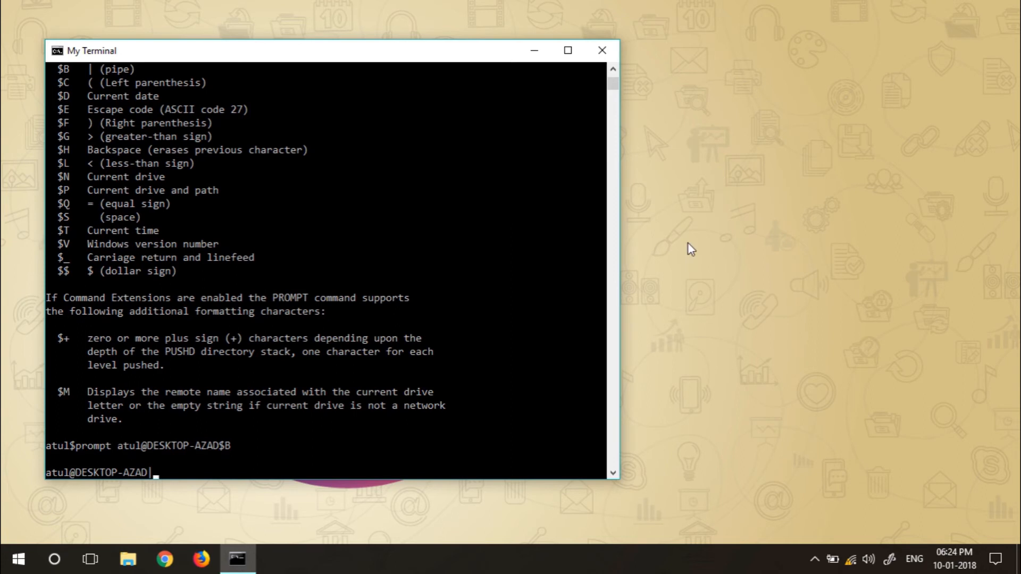
mouse_move(110, 481)
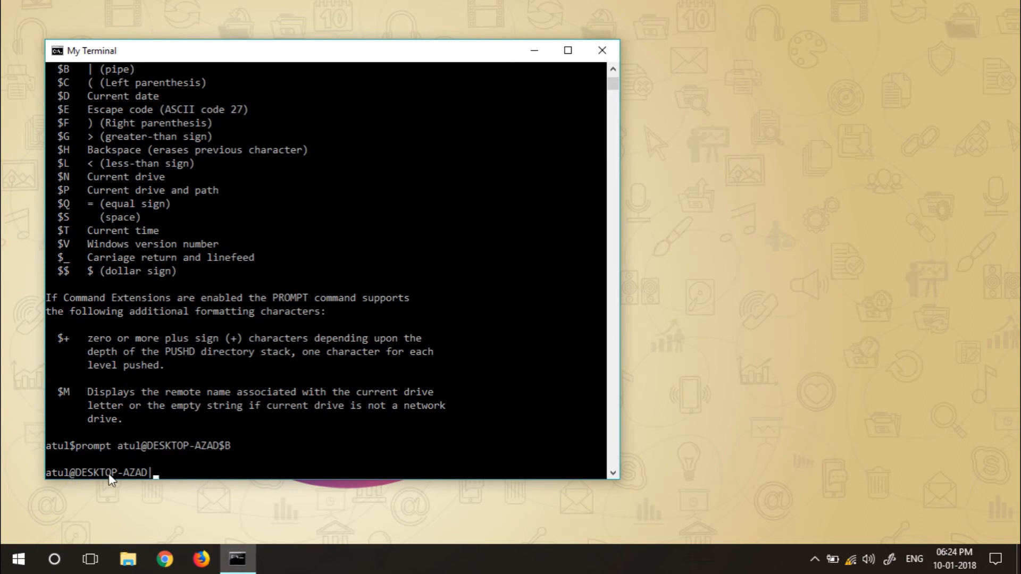
mouse_move(420, 494)
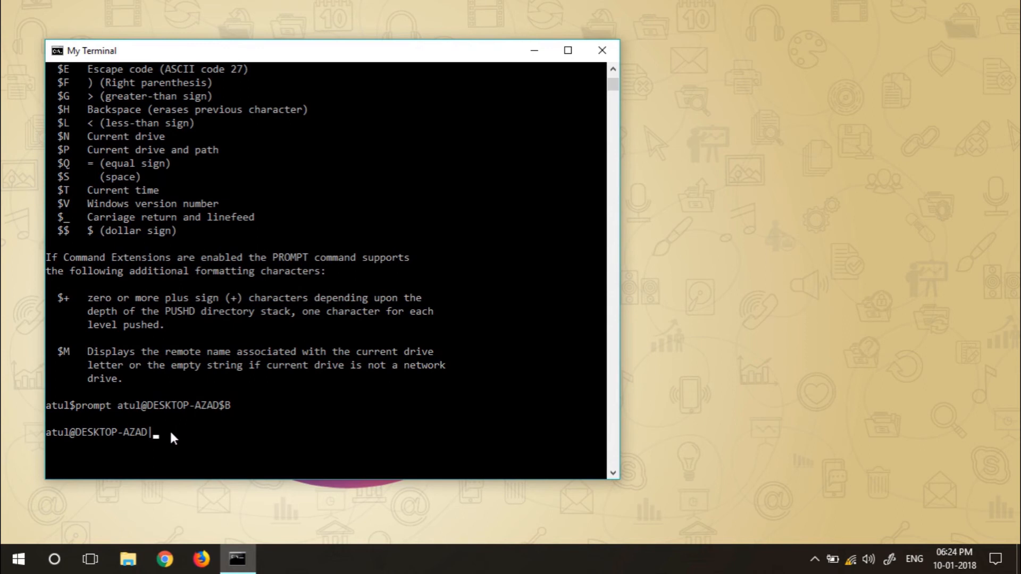
left_click(566, 51)
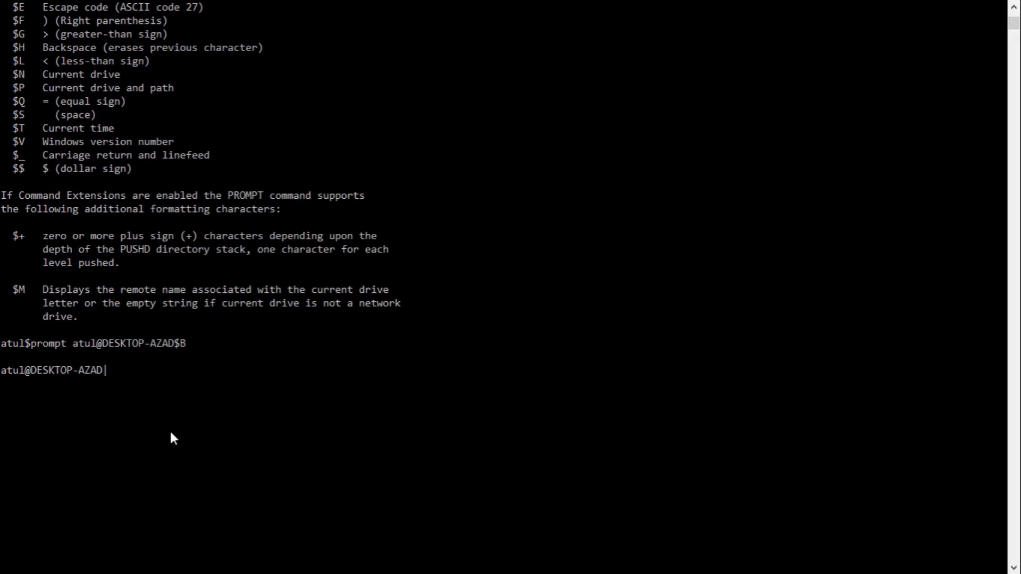